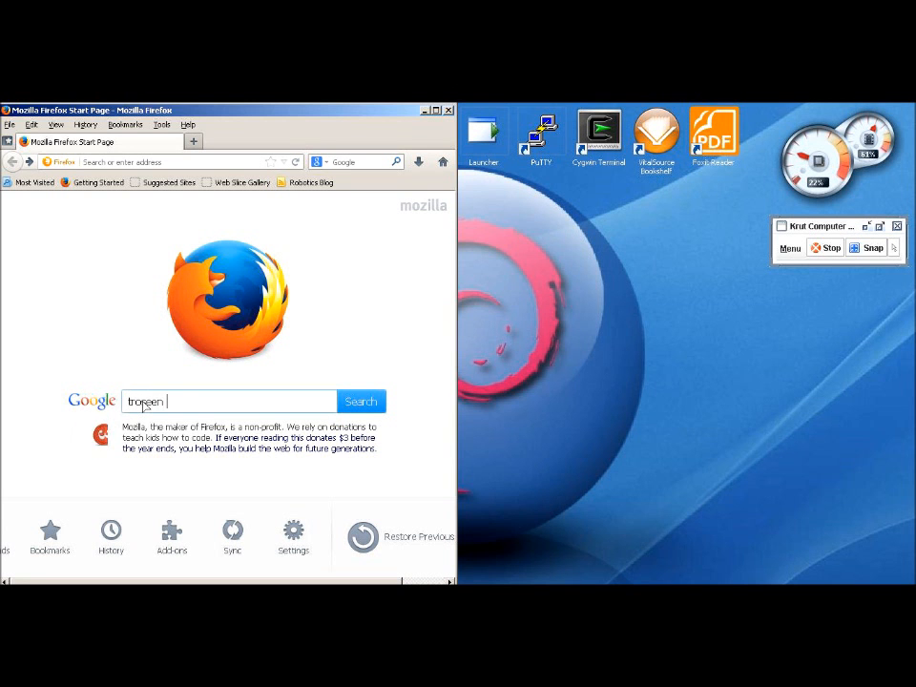
Search Google for the Trossen Robotics pincher arm and show the PhantomX Pincher kit's documentation downloads
{"action": "type", "text": "robotics pincher arm"}
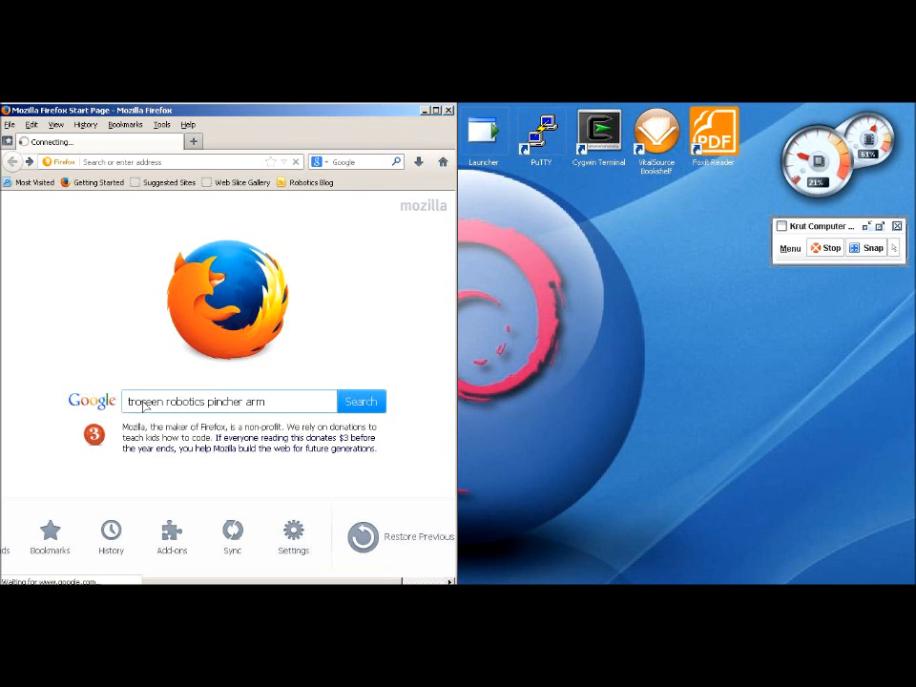
{"action": "left_click", "coordinate": [361, 401]}
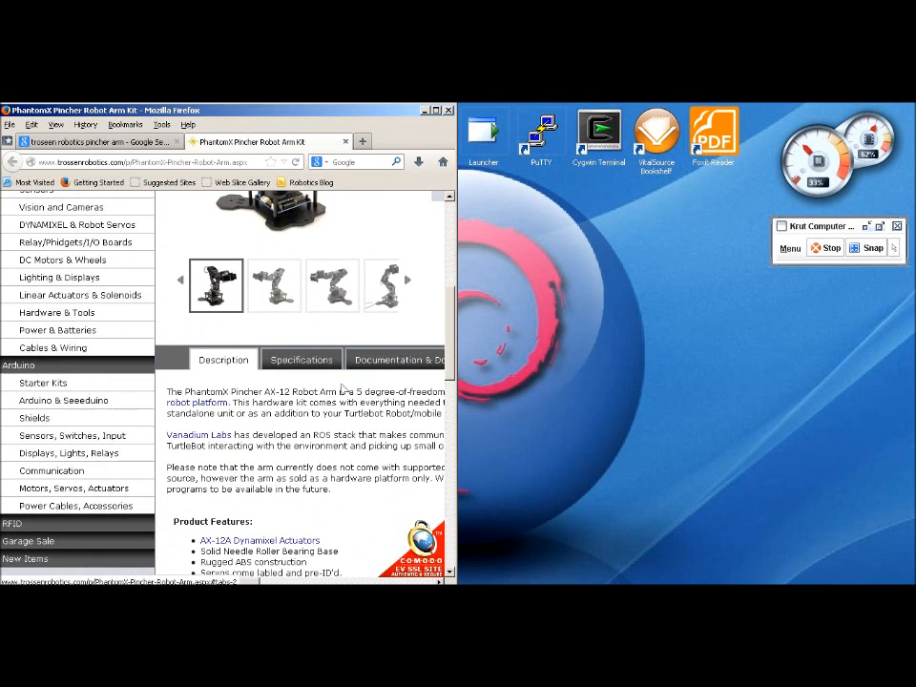
{"action": "left_click", "coordinate": [397, 359]}
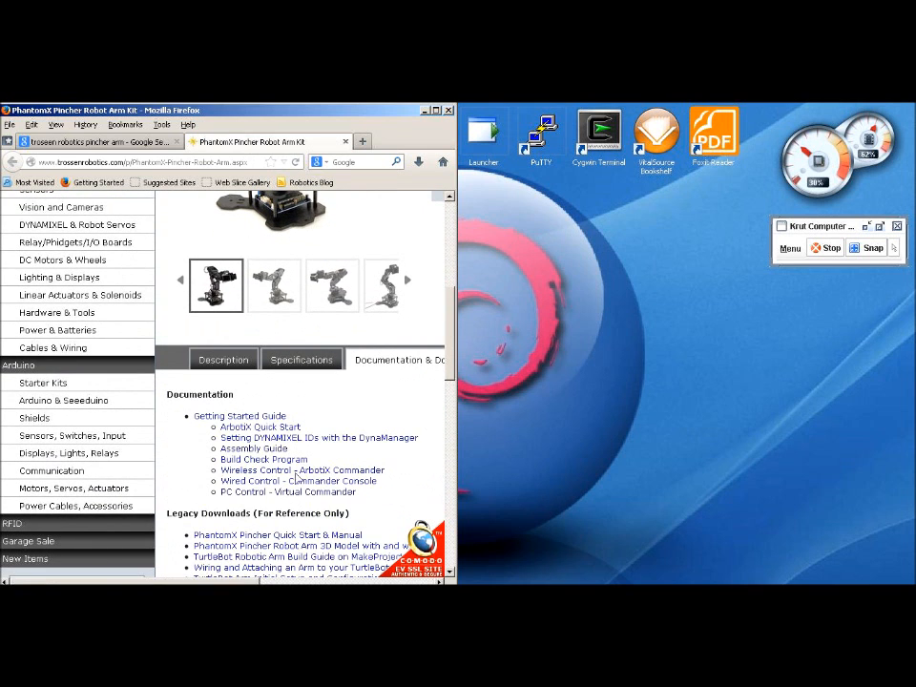
{"action": "scroll", "scroll_direction": "down", "scroll_amount": 3}
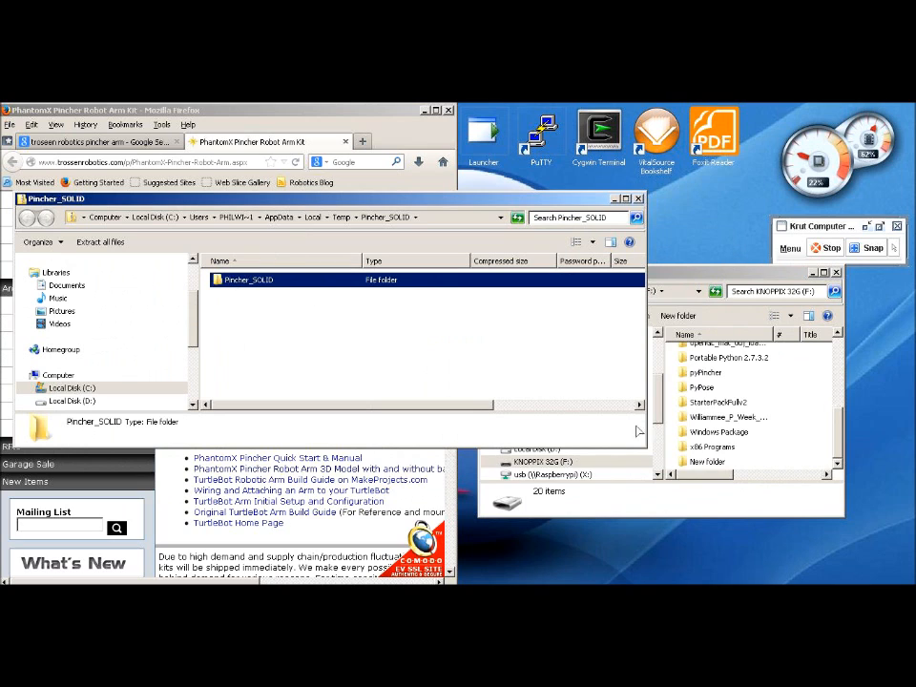
Browse into New Folder on the KNOPPIX drive and open the Pincher_SOLID model in FreeCAD
{"action": "left_click", "coordinate": [708, 462]}
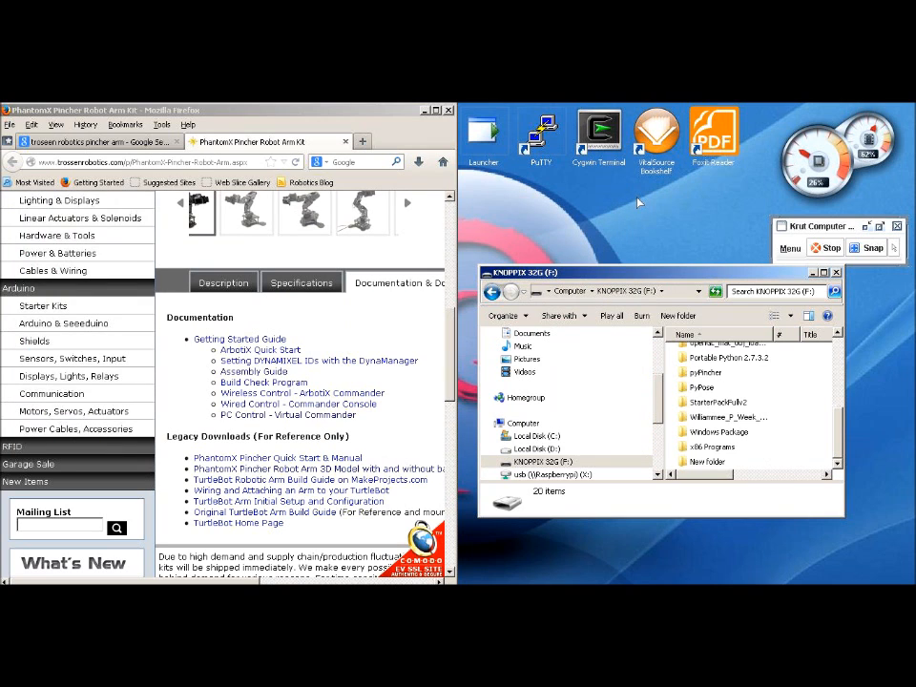
{"action": "left_click", "coordinate": [706, 462]}
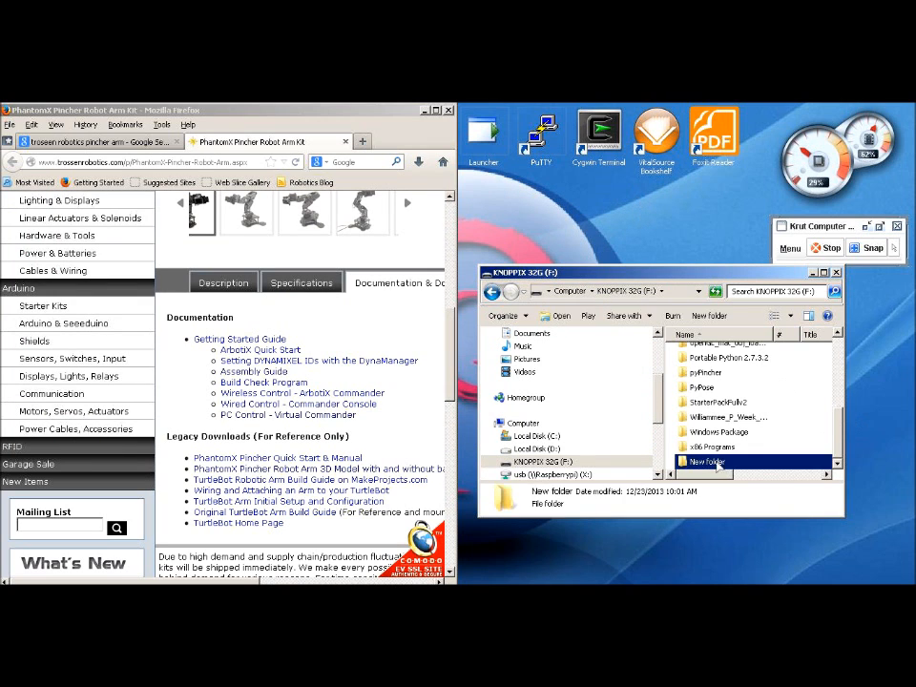
{"action": "double_click", "coordinate": [706, 460]}
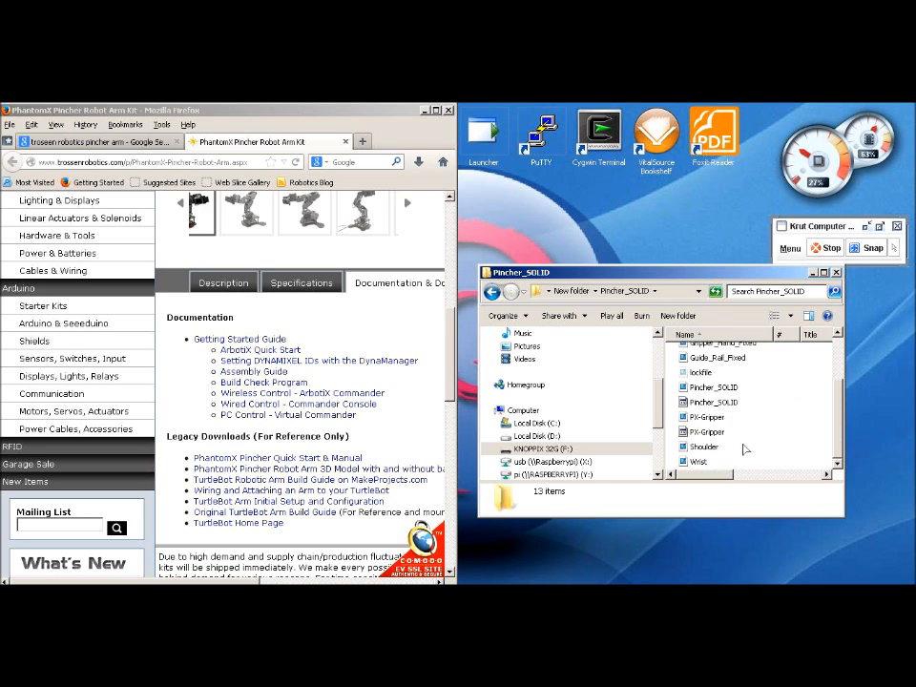
{"action": "left_click", "coordinate": [712, 401]}
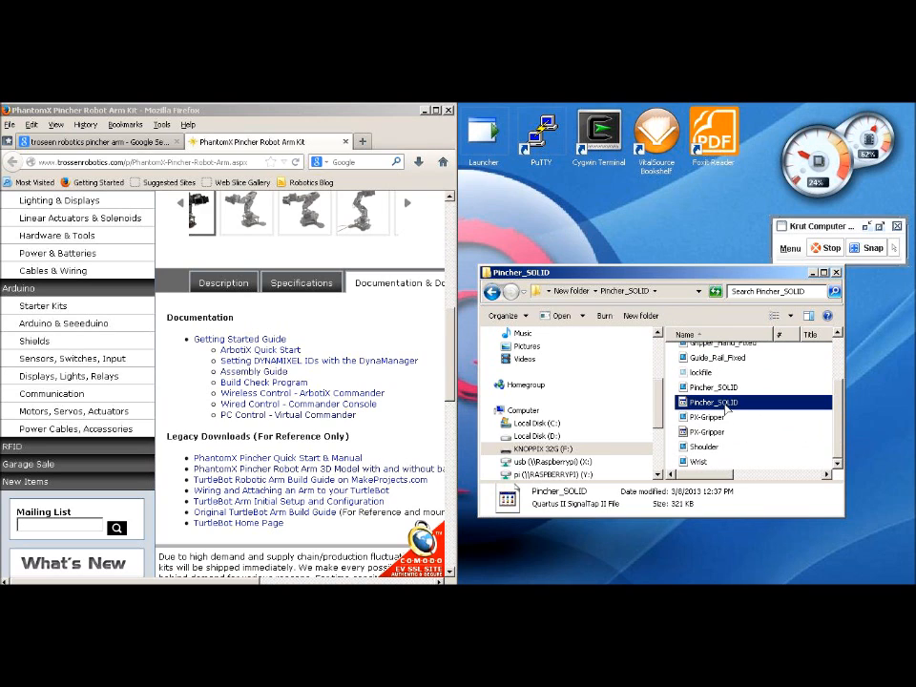
{"action": "double_click", "coordinate": [714, 401]}
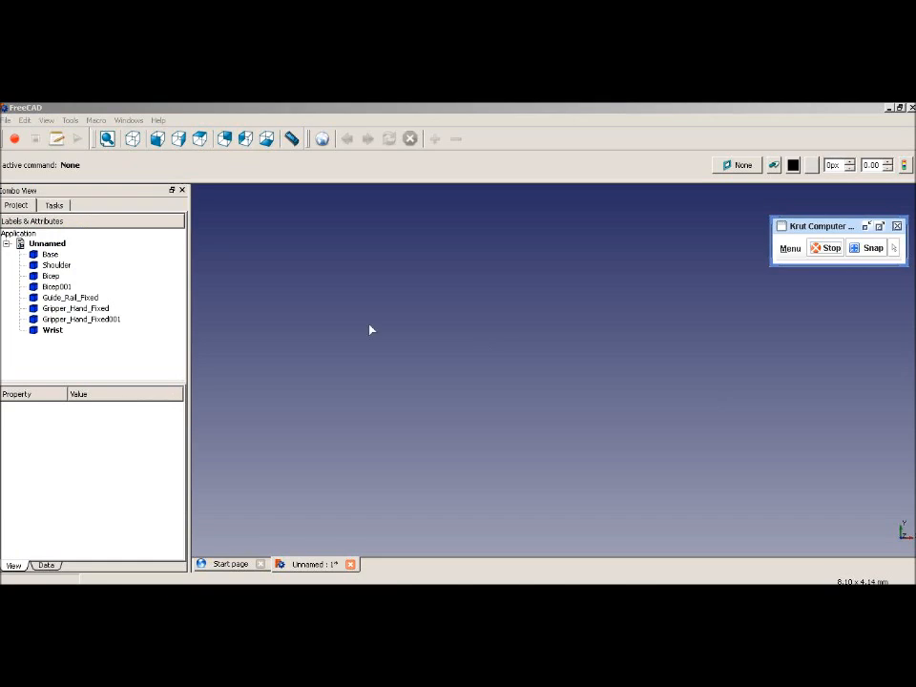
Fit the loaded Pincher arm assembly into the 3D view
{"action": "left_click", "coordinate": [50, 254]}
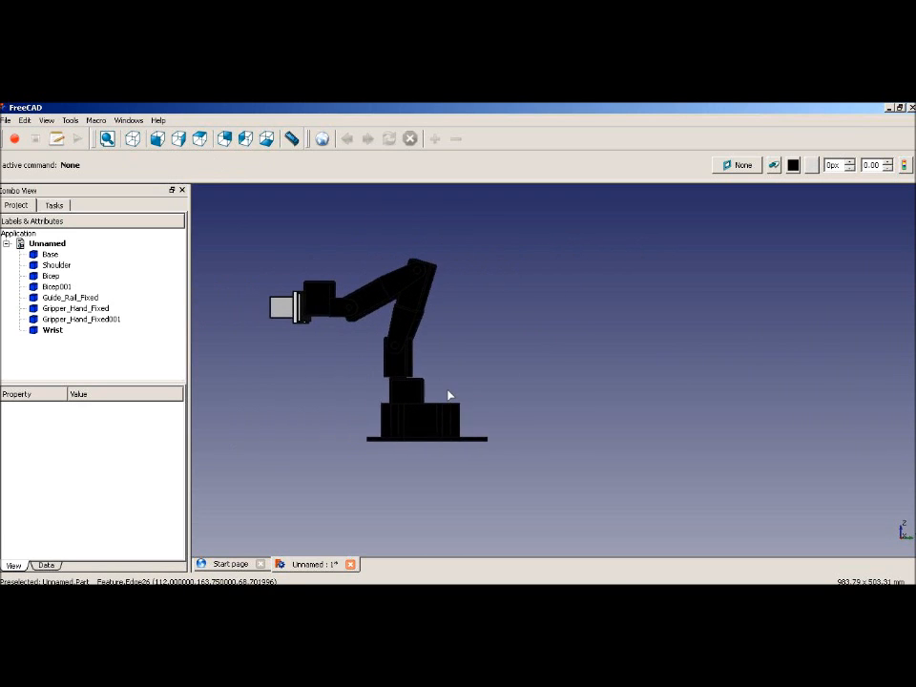
{"action": "left_click", "coordinate": [49, 254]}
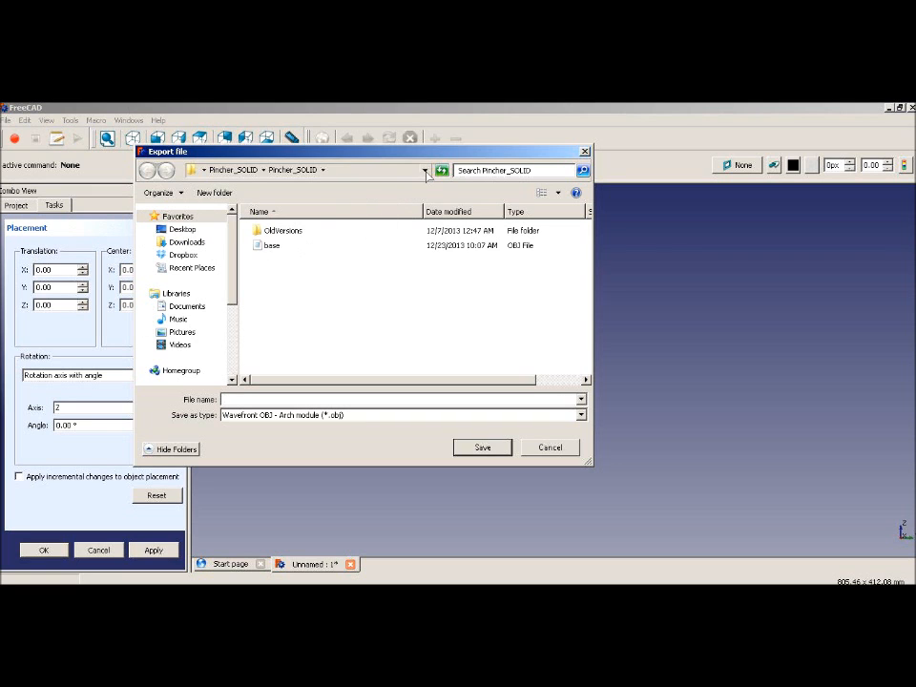
Export the base part to the KNOPPIX drive as base.obj in a mesh format
{"action": "left_click", "coordinate": [195, 299]}
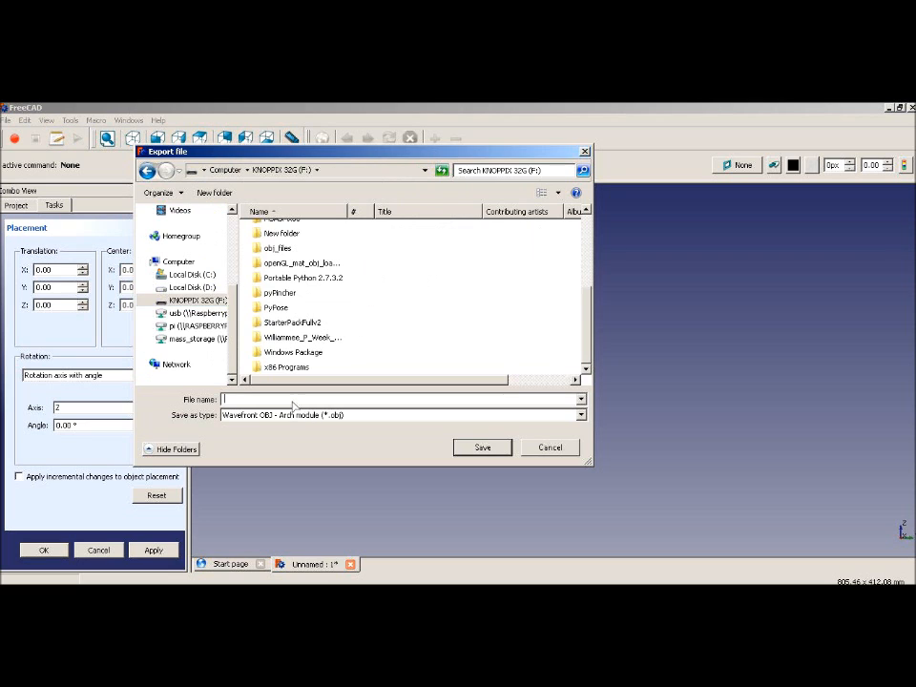
{"action": "type", "text": "base.o"}
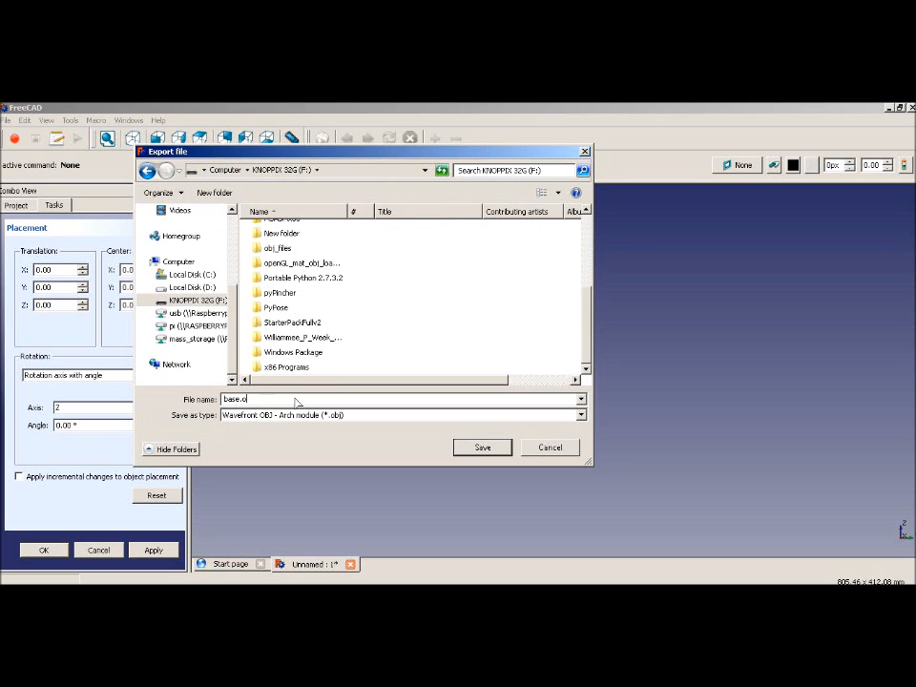
{"action": "left_click", "coordinate": [581, 414]}
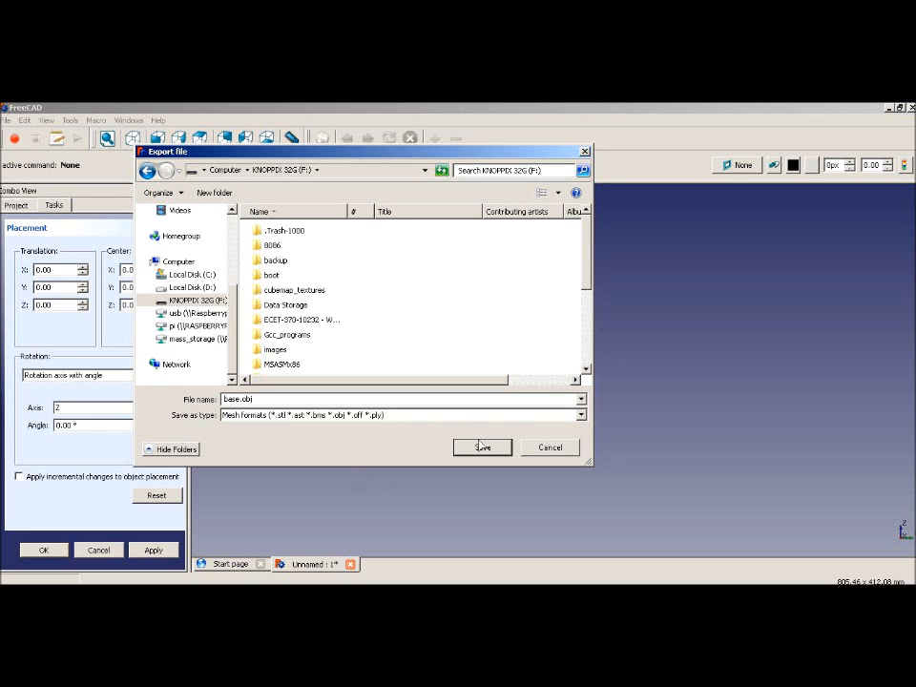
{"action": "left_click", "coordinate": [481, 447]}
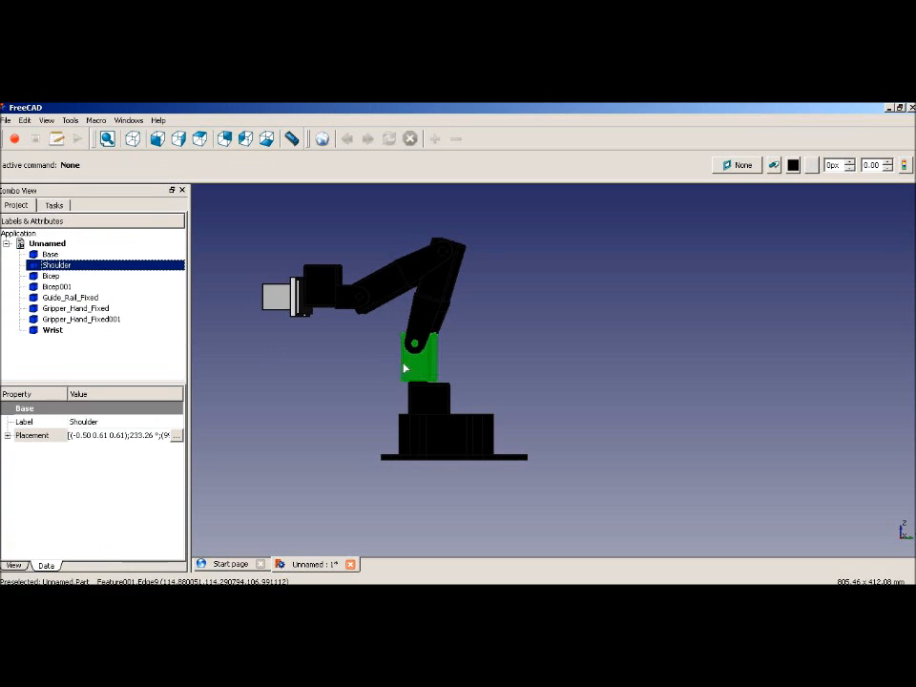
Start an export for the Shoulder part then cancel it, and begin exporting the Bicep part as Bicep.obj
{"action": "left_click", "coordinate": [8, 118]}
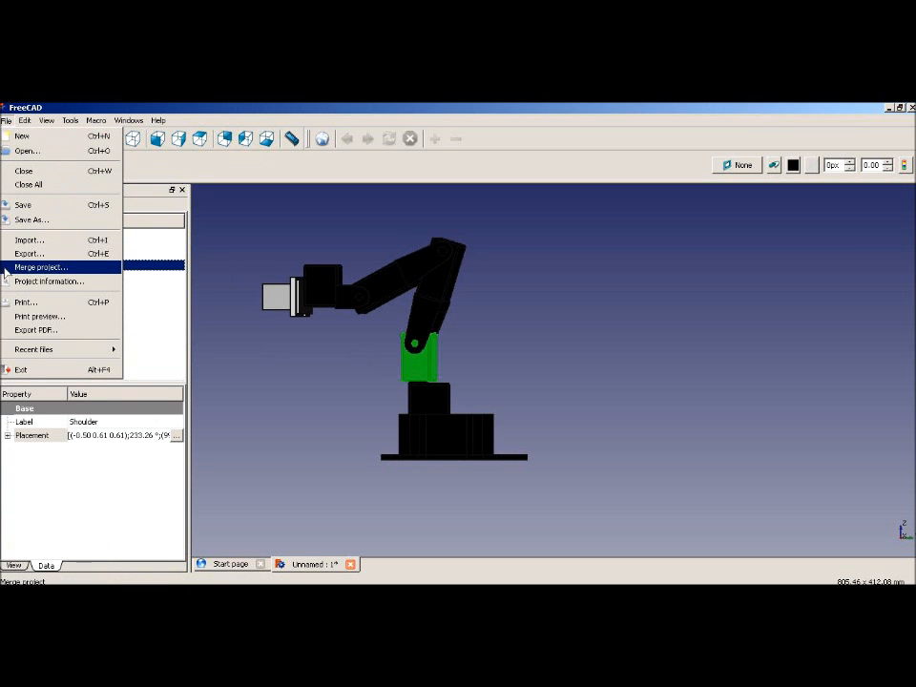
{"action": "left_click", "coordinate": [28, 252]}
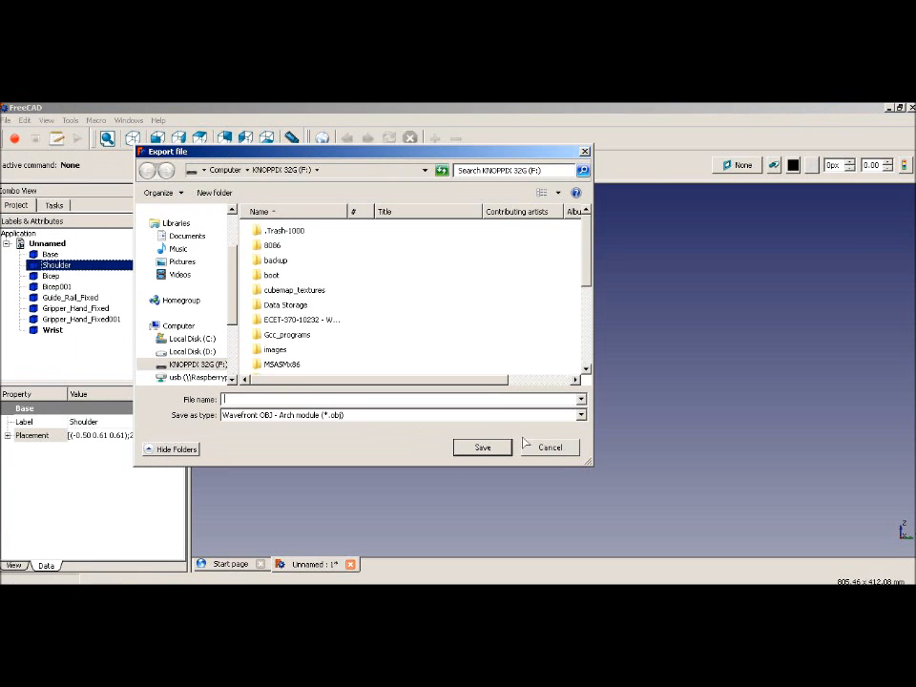
{"action": "left_click", "coordinate": [580, 414]}
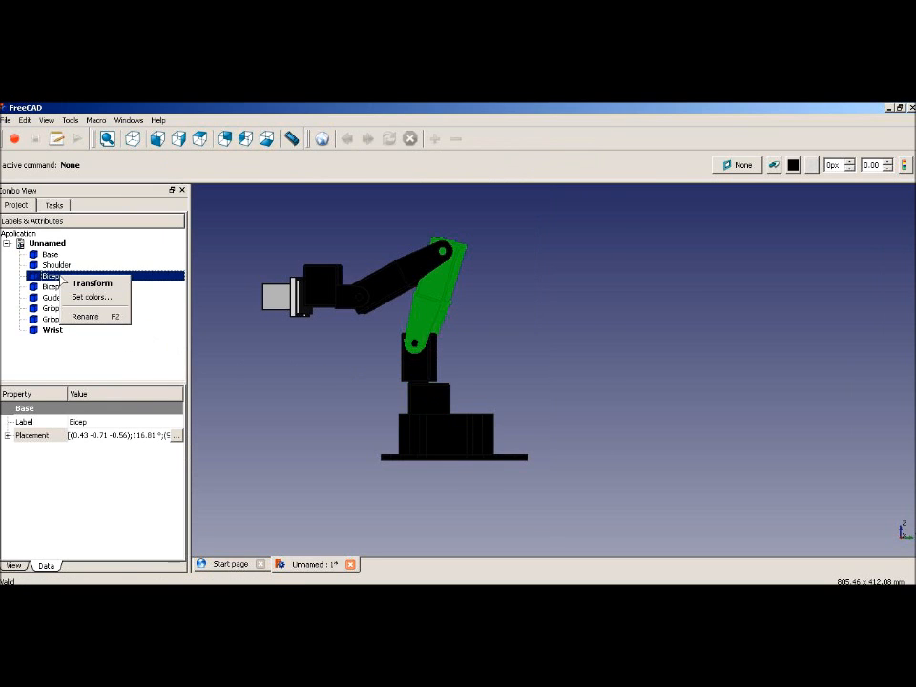
{"action": "left_click", "coordinate": [25, 120]}
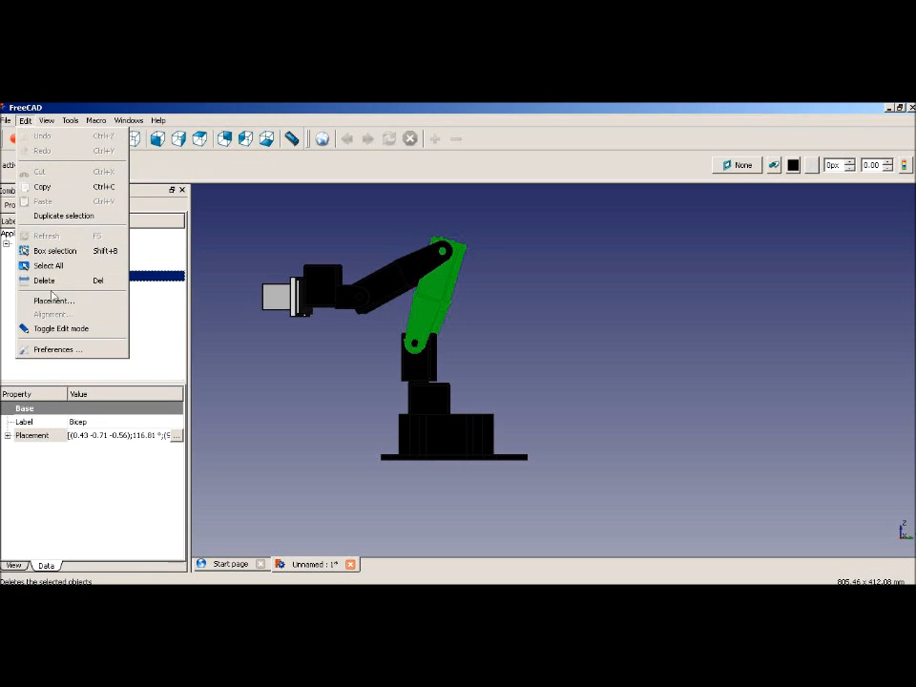
{"action": "left_click", "coordinate": [7, 120]}
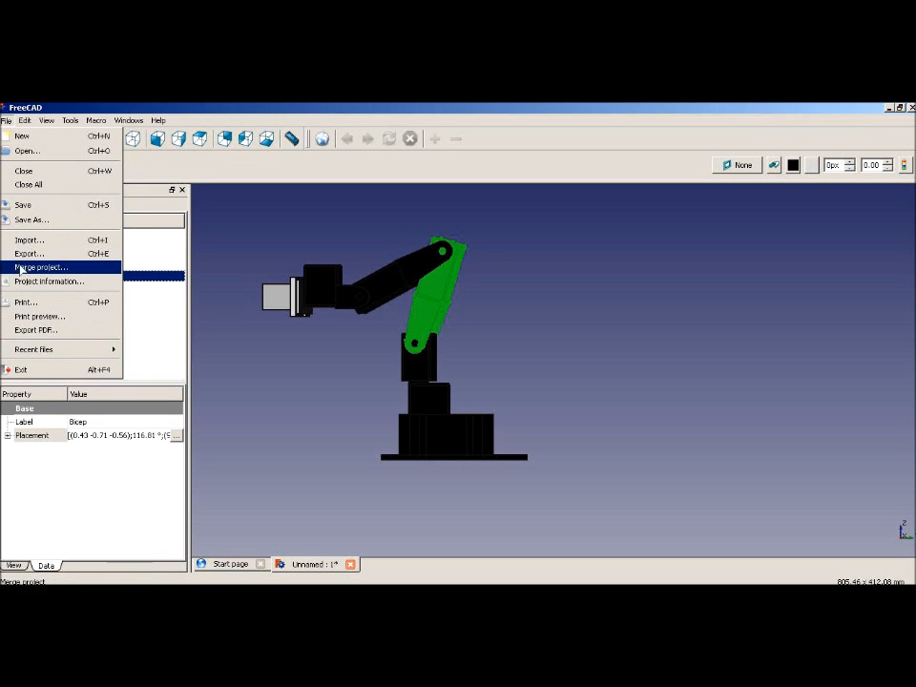
{"action": "left_click", "coordinate": [29, 252]}
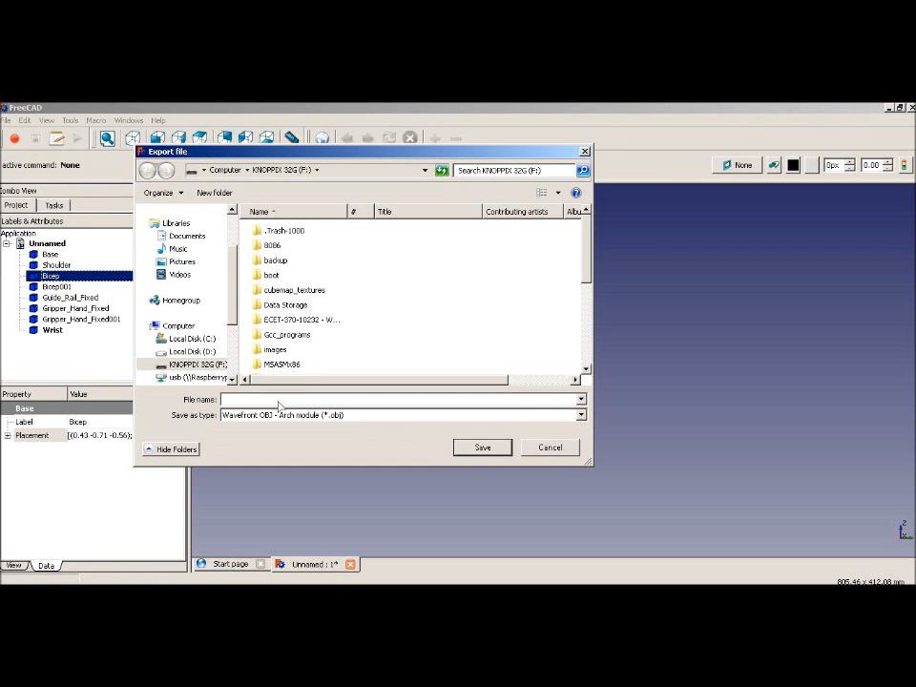
{"action": "left_click", "coordinate": [581, 414]}
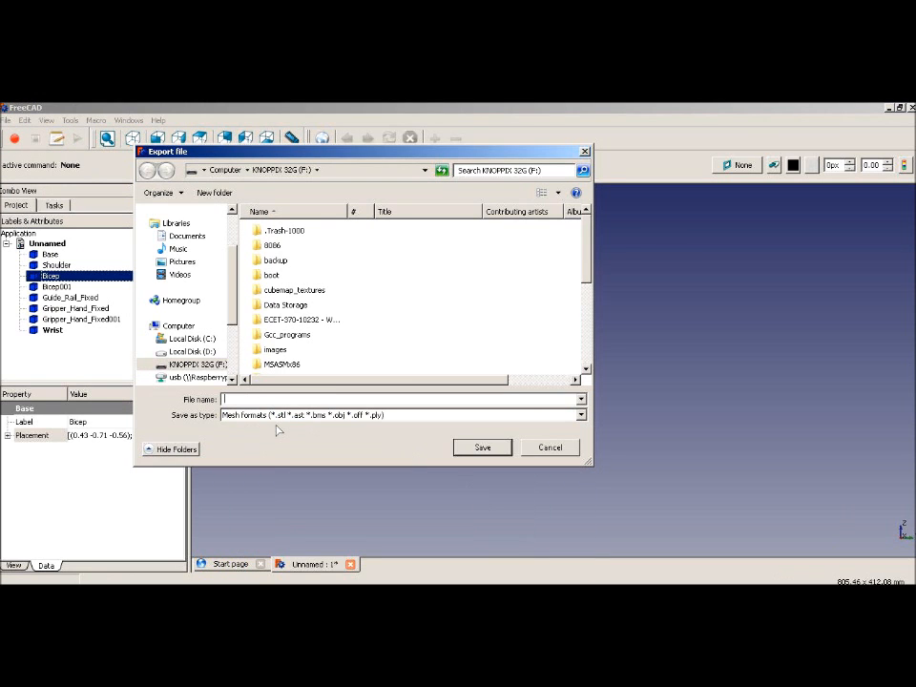
{"action": "type", "text": "Bicep."}
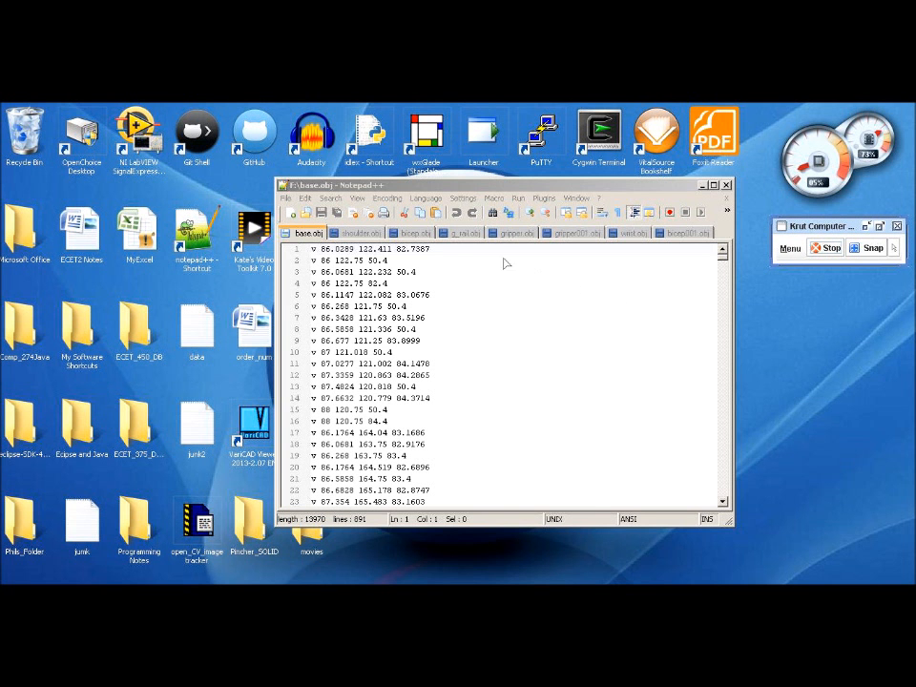
Review the vertex and face data in the base.obj, g_rail.obj and bicep001.obj files
{"action": "left_click", "coordinate": [466, 233]}
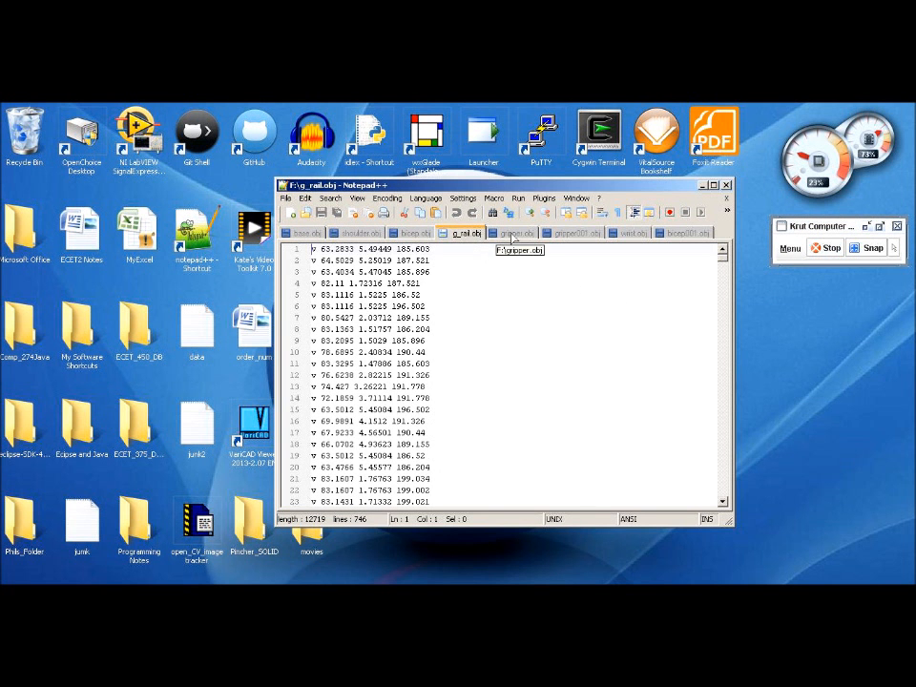
{"action": "left_click", "coordinate": [683, 232]}
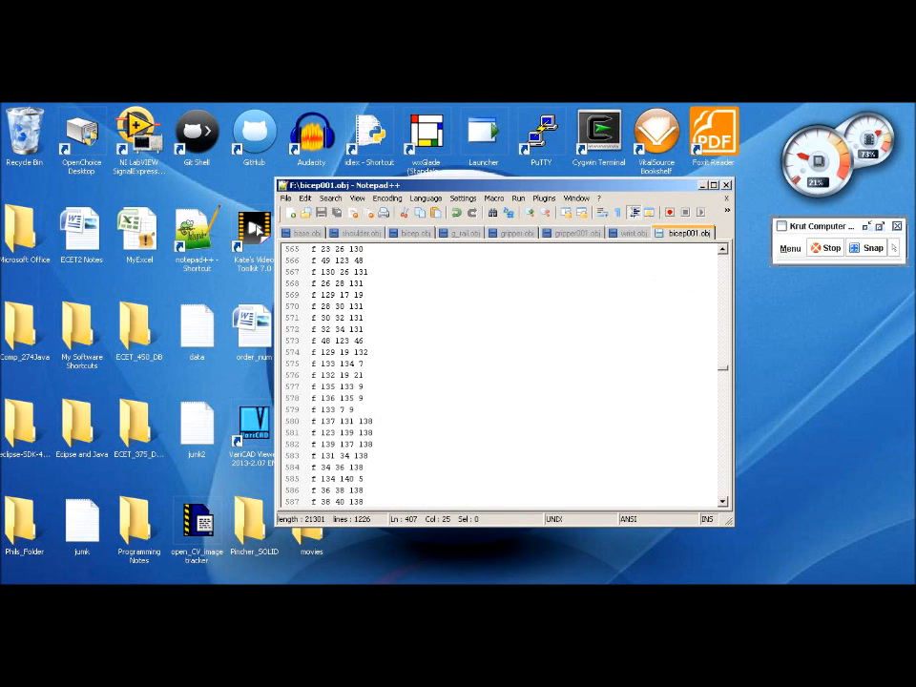
{"action": "left_click", "coordinate": [303, 232]}
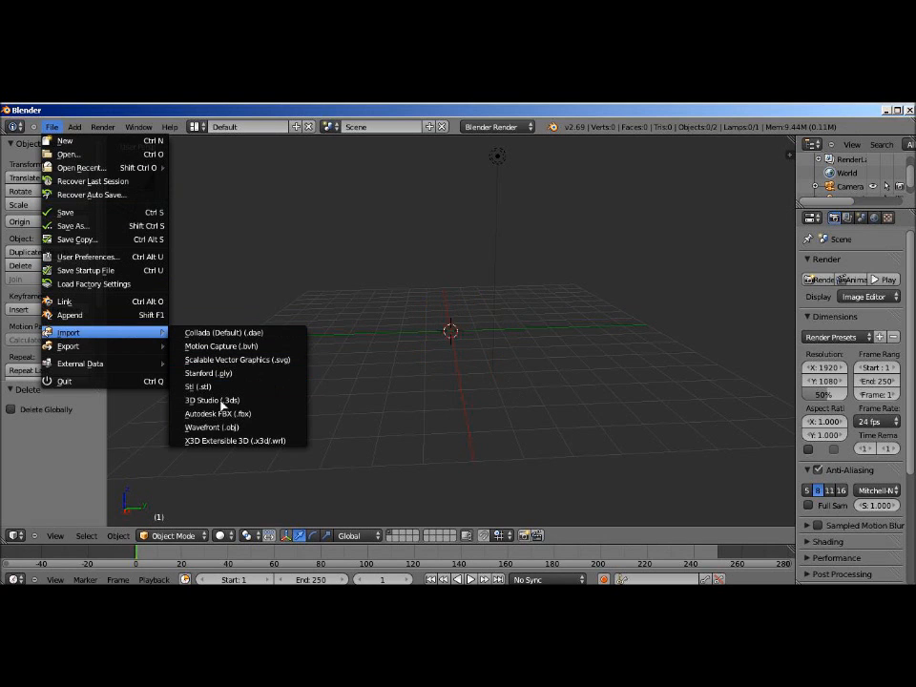
Import base.obj from the F: drive as a Wavefront OBJ into the Blender scene
{"action": "left_click", "coordinate": [206, 428]}
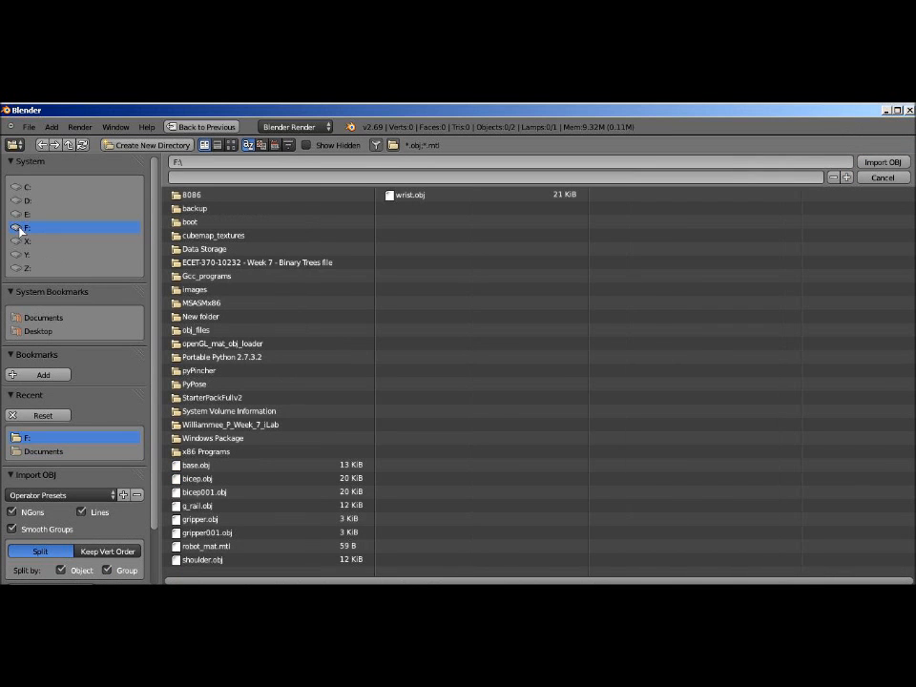
{"action": "left_click", "coordinate": [195, 466]}
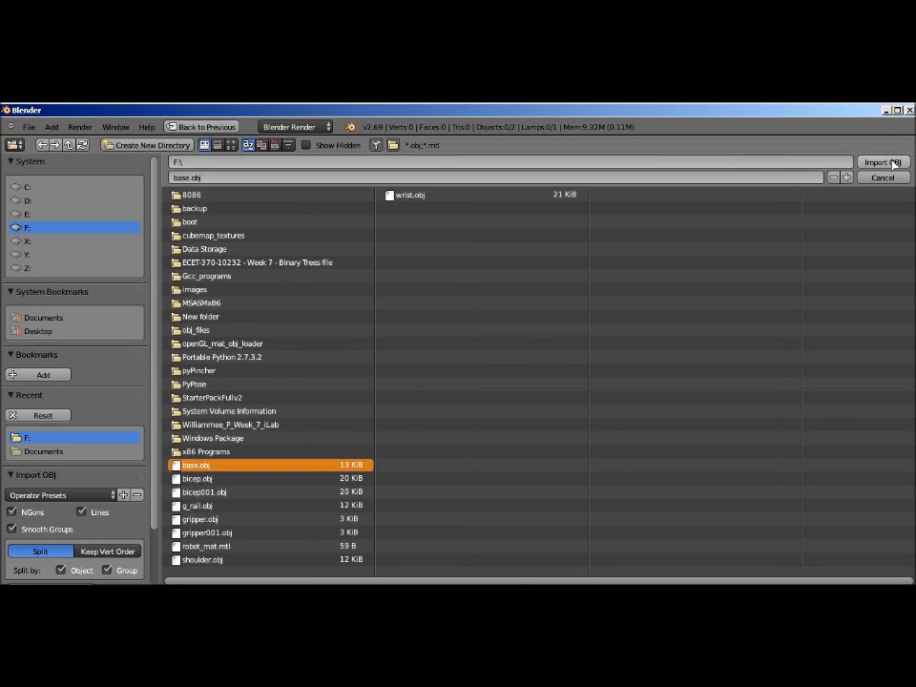
{"action": "left_click", "coordinate": [880, 162]}
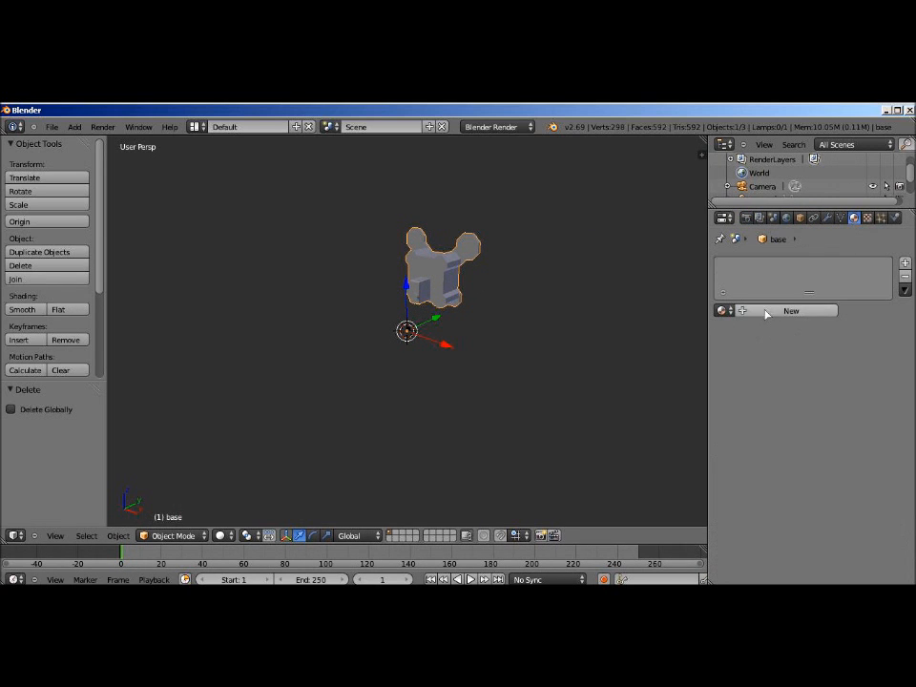
Rename the base material to 'robot', give it a red diffuse colour and return to object mode
{"action": "left_click", "coordinate": [790, 309]}
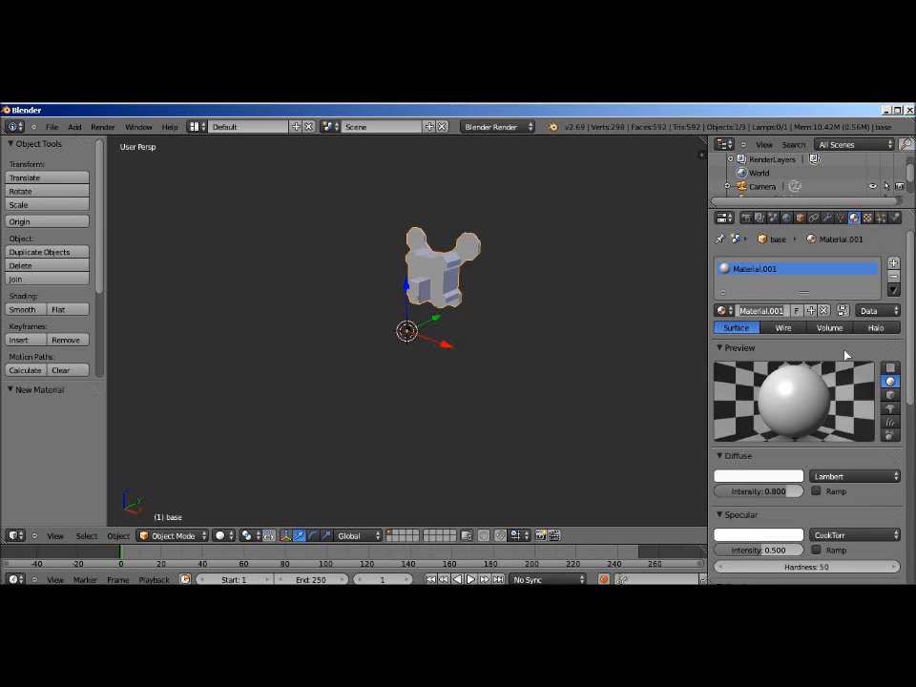
{"action": "type", "text": "robot"}
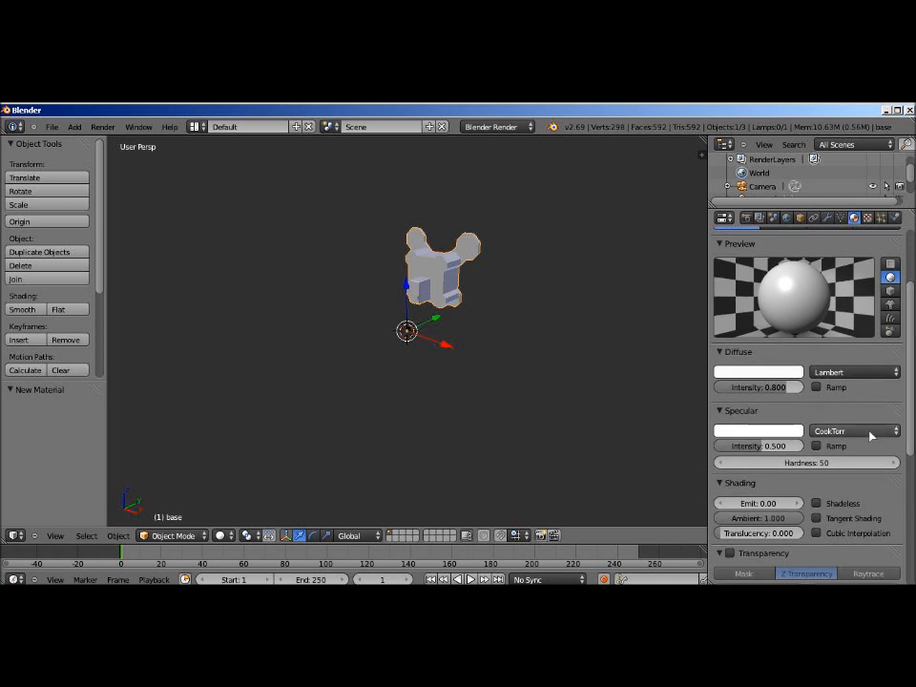
{"action": "left_click", "coordinate": [760, 372]}
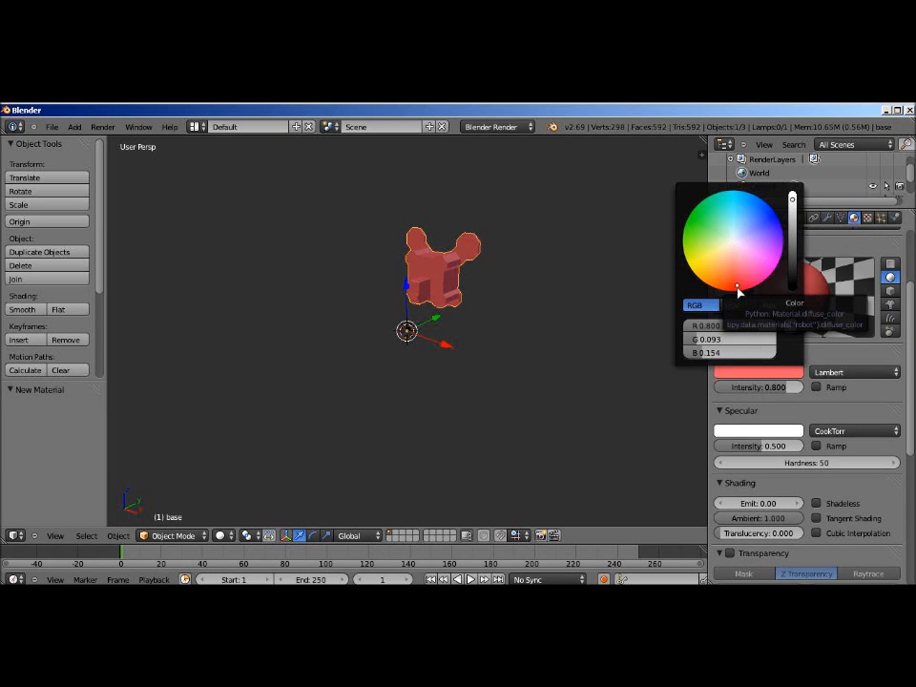
{"action": "mouse_move", "coordinate": [689, 294]}
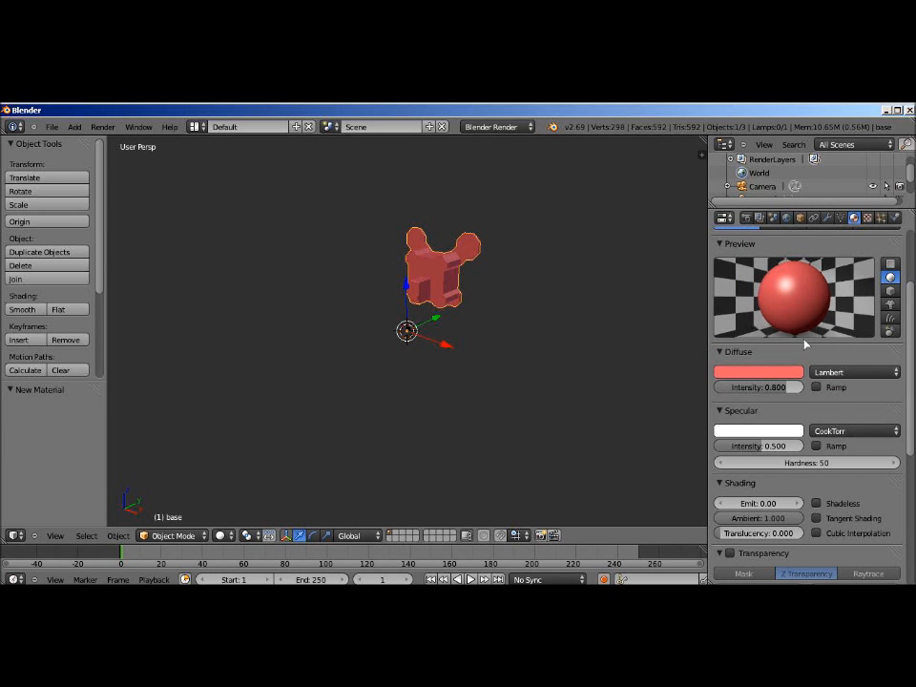
{"action": "left_click", "coordinate": [172, 535]}
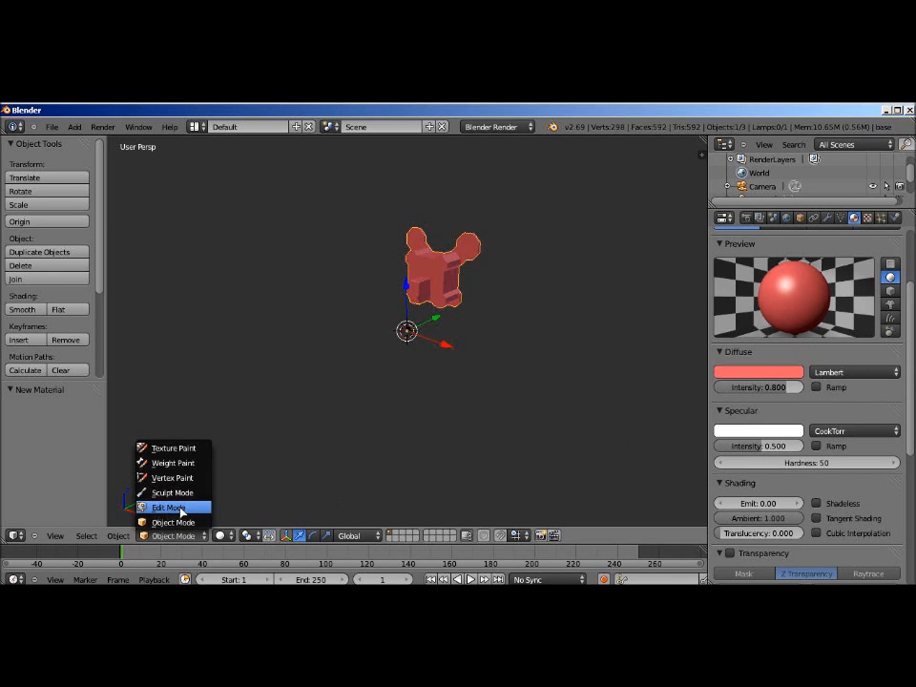
{"action": "left_click", "coordinate": [168, 508]}
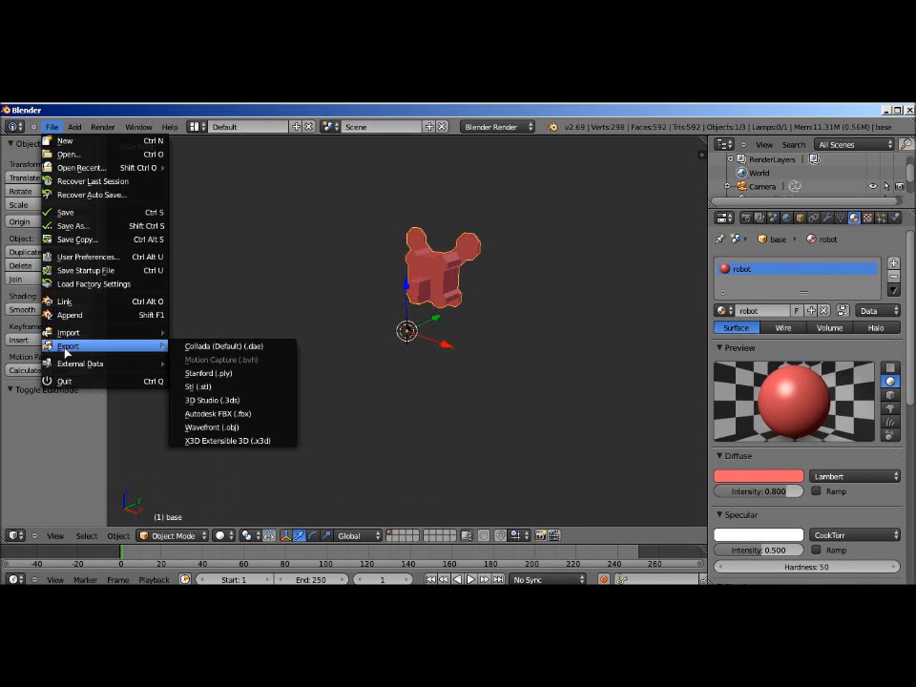
{"action": "mouse_move", "coordinate": [212, 428]}
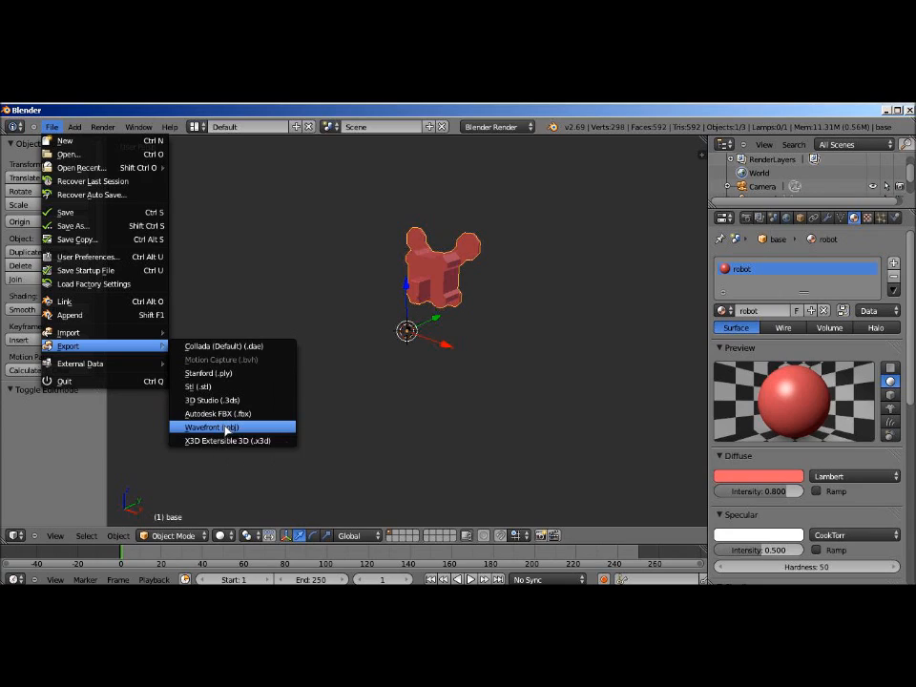
Export the base as a Wavefront OBJ with normals and materials to the F: drive folder
{"action": "left_click", "coordinate": [212, 427]}
{"action": "type", "text": "base_b.obj"}
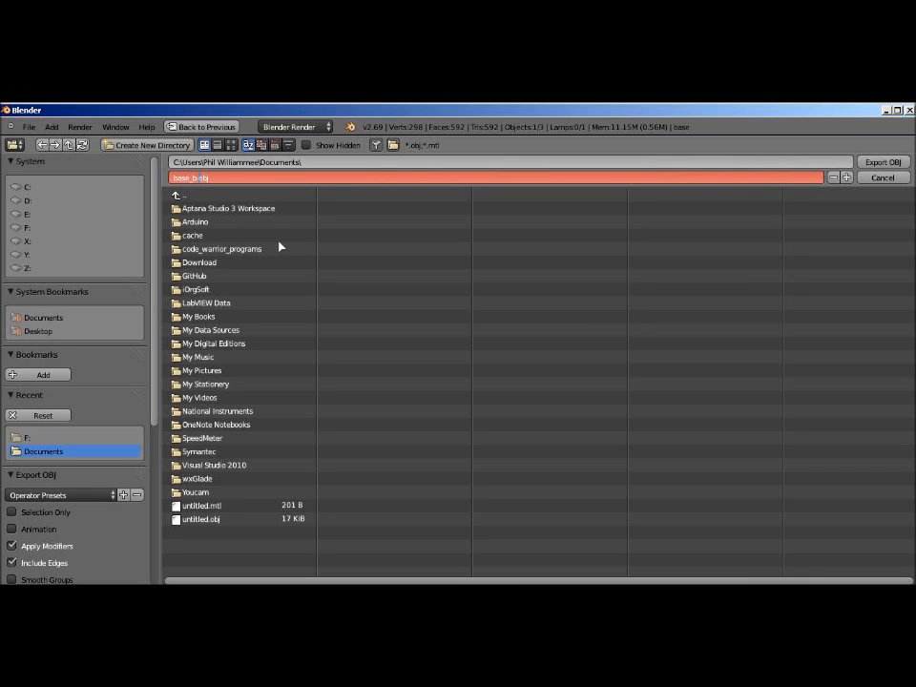
{"action": "left_click", "coordinate": [29, 228]}
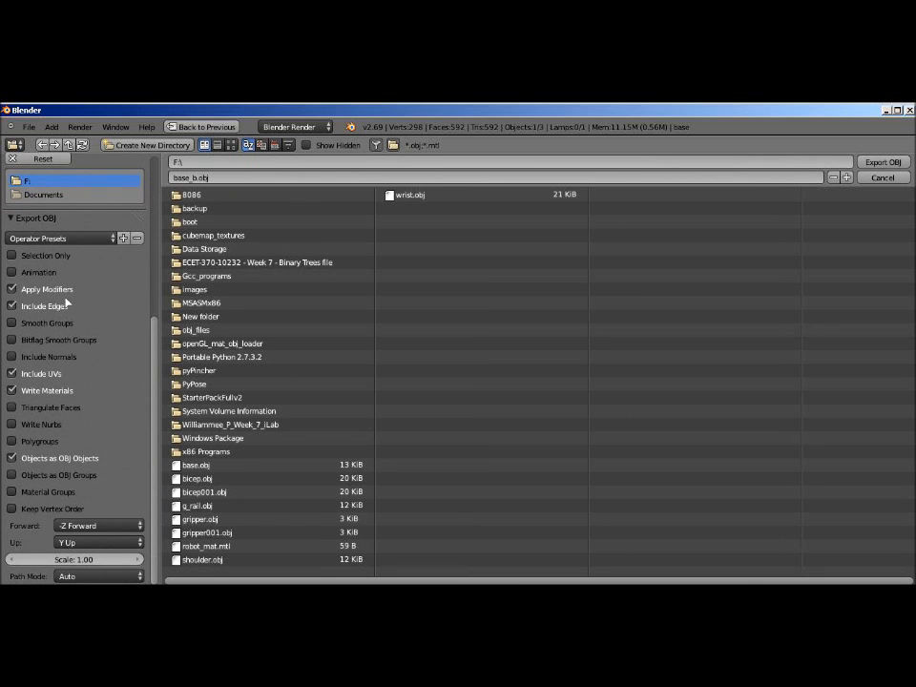
{"action": "left_click", "coordinate": [11, 288]}
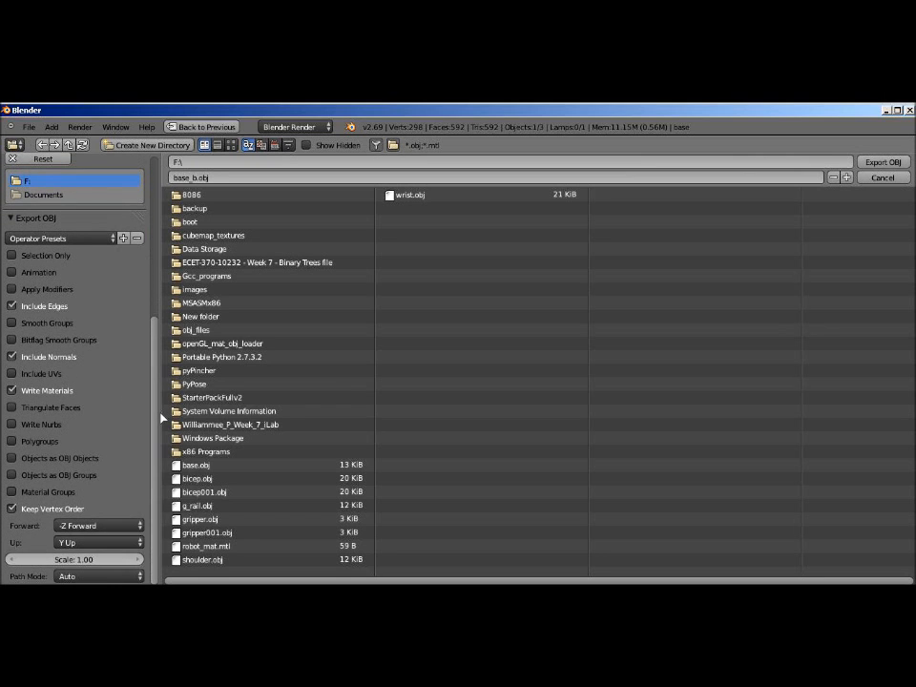
{"action": "mouse_move", "coordinate": [161, 418]}
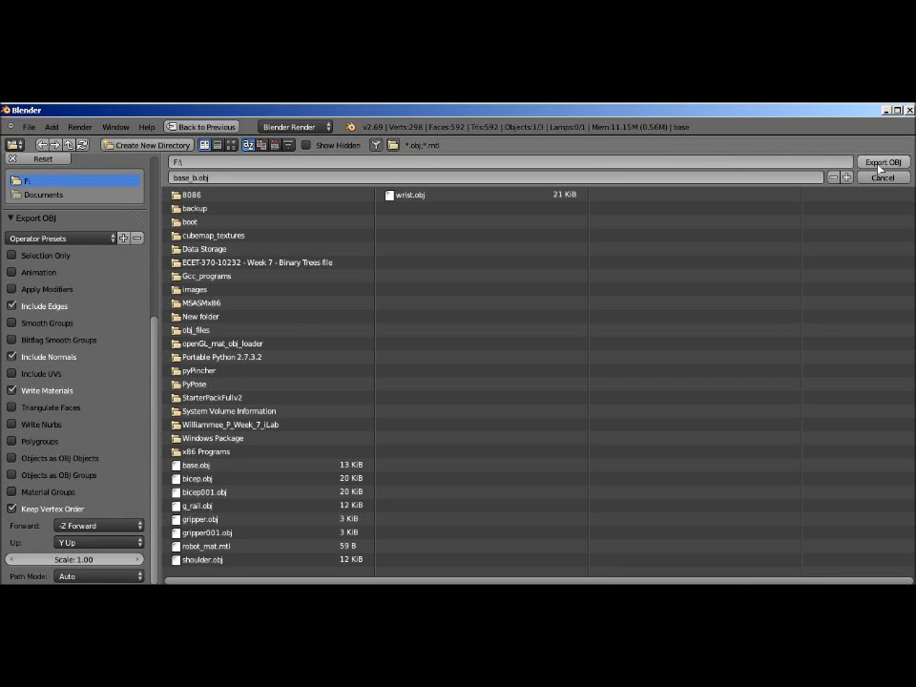
{"action": "left_click", "coordinate": [880, 161]}
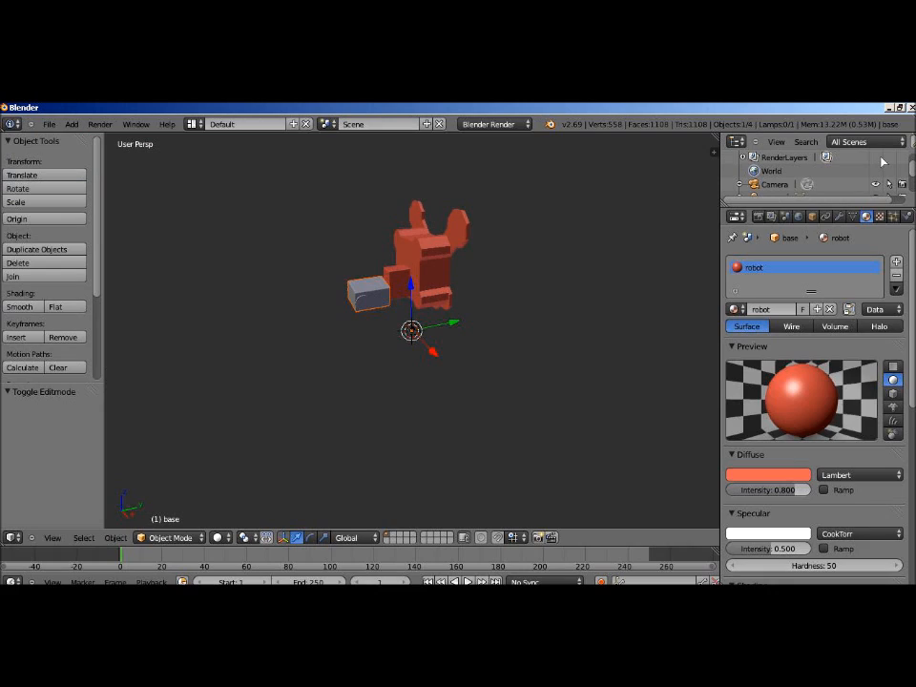
Assign the existing red robot material to the grey shoulder part
{"action": "left_click", "coordinate": [372, 296]}
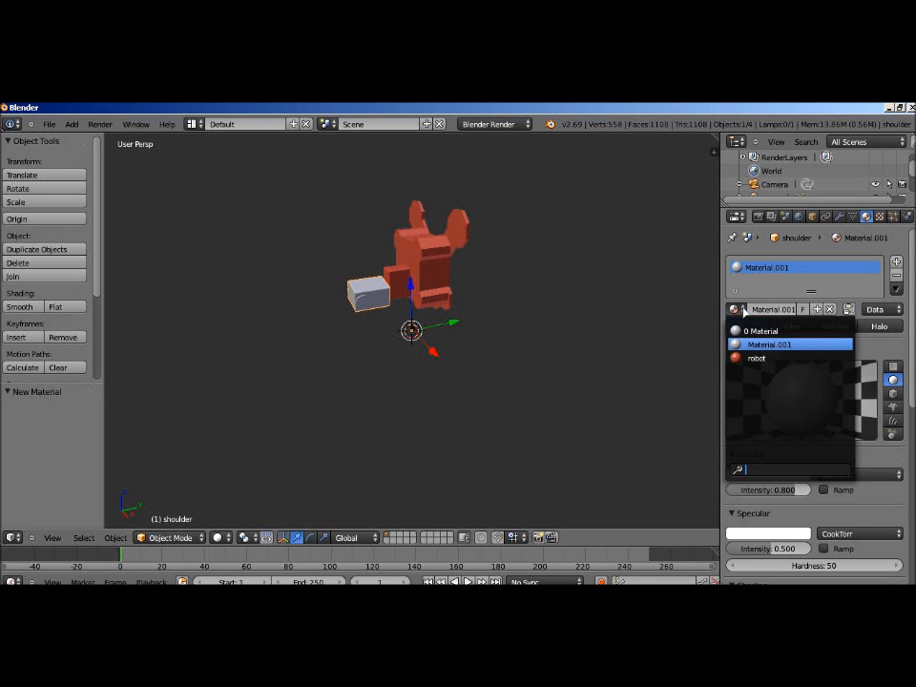
{"action": "left_click", "coordinate": [756, 359]}
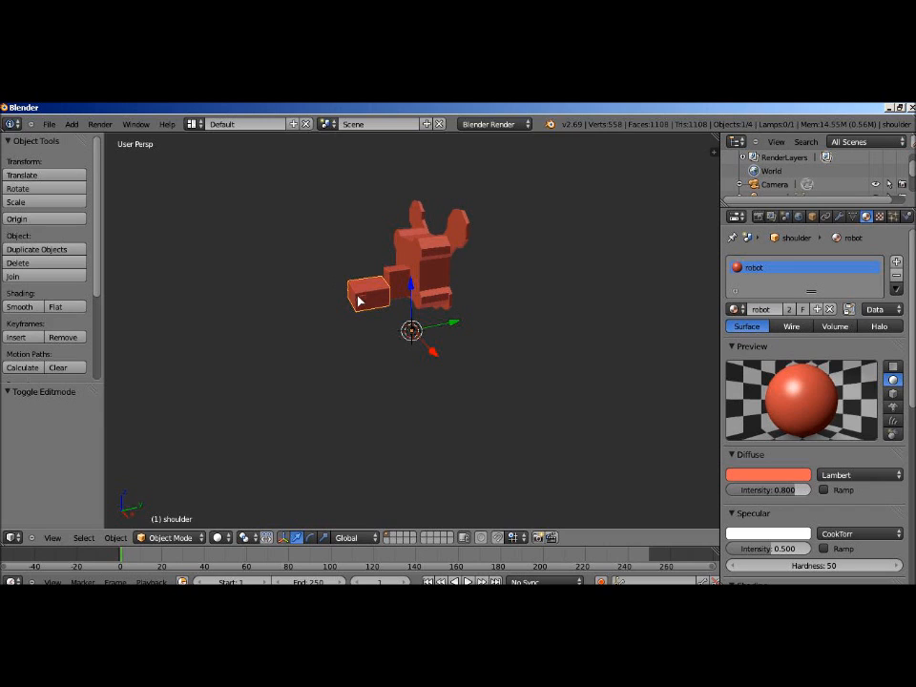
{"action": "left_click", "coordinate": [48, 124]}
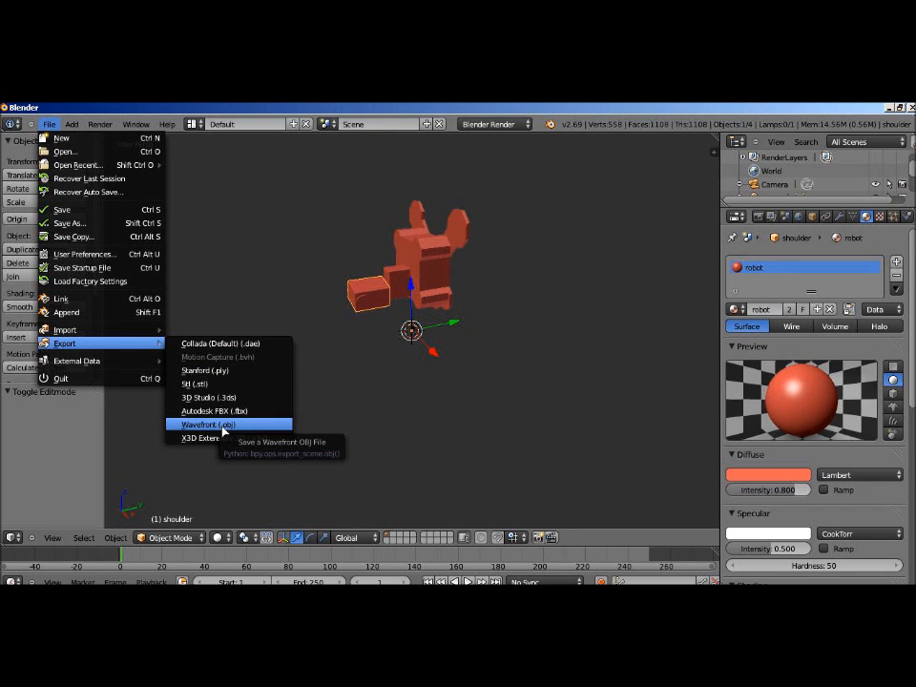
Export the shoulder as shoulder_b OBJ with materials and re-import it to check
{"action": "left_click", "coordinate": [206, 423]}
{"action": "type", "text": "shoulder_b.obj"}
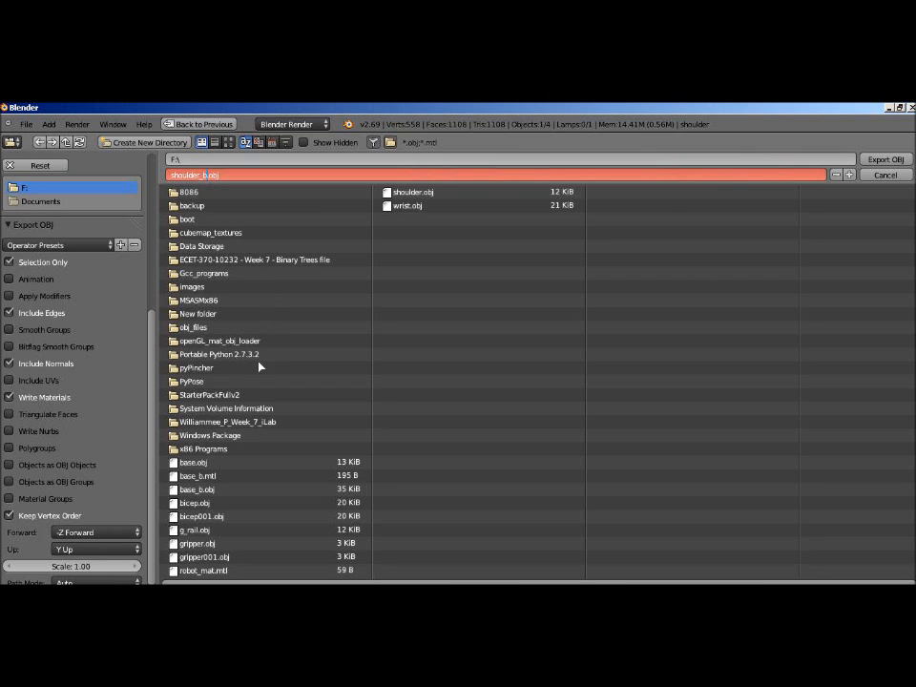
{"action": "mouse_move", "coordinate": [895, 163]}
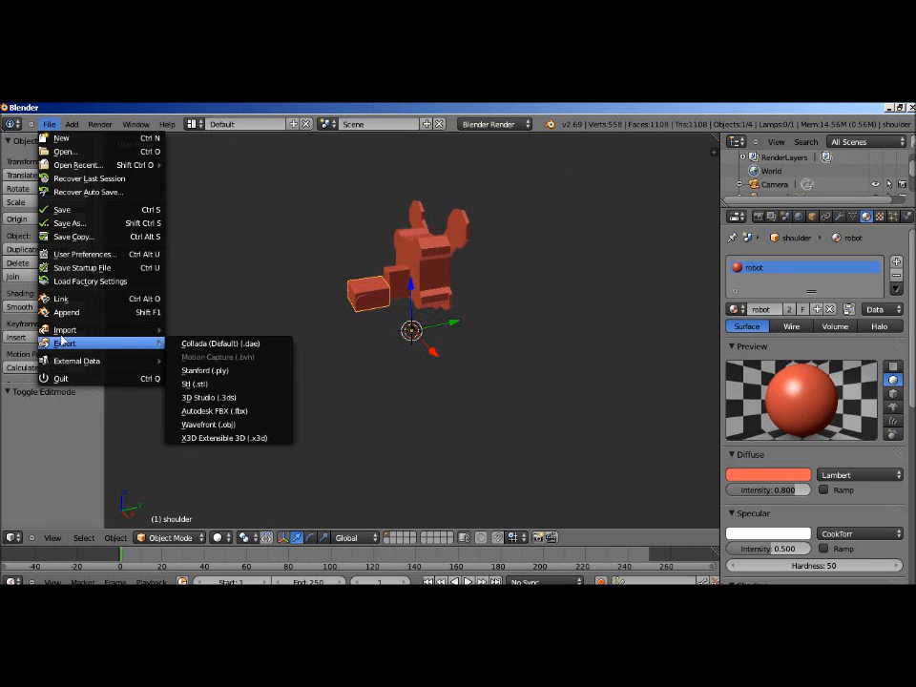
{"action": "left_click", "coordinate": [207, 424]}
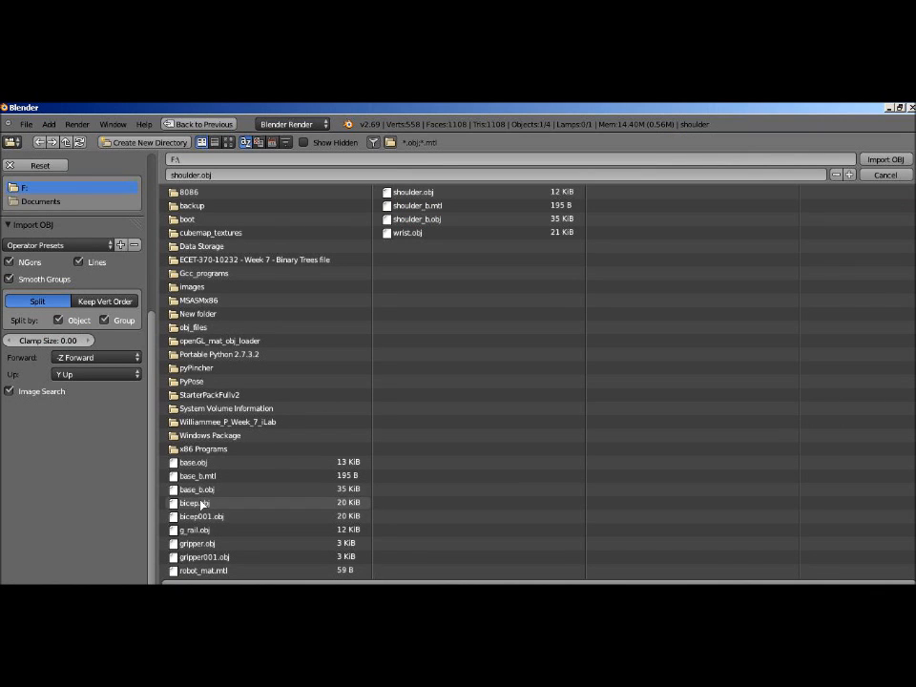
{"action": "left_click", "coordinate": [886, 159]}
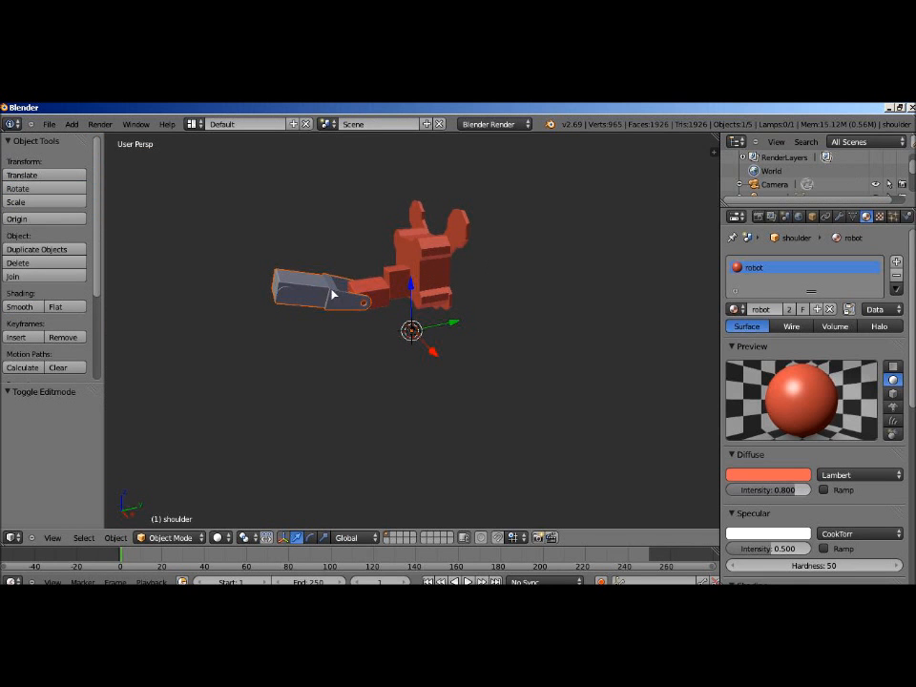
{"action": "left_click", "coordinate": [170, 538]}
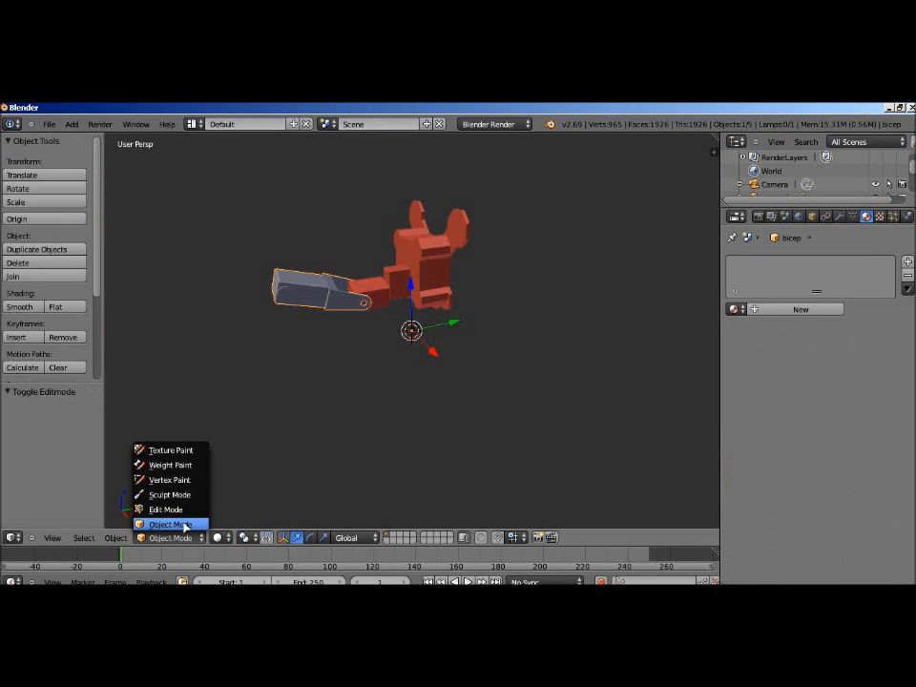
{"action": "left_click", "coordinate": [166, 508]}
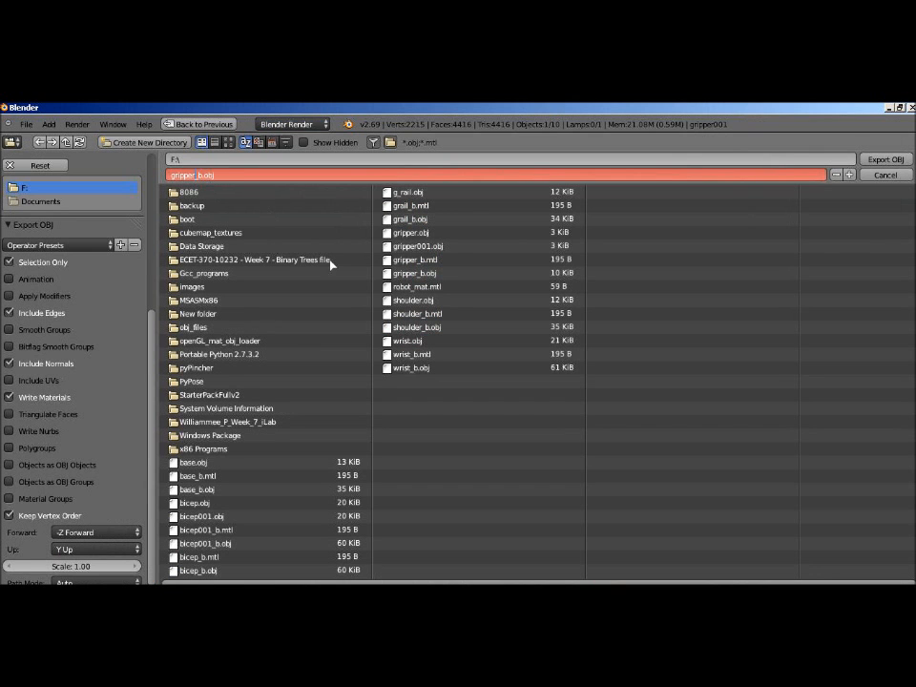
Export the gripper part as gripper_b OBJ to the F: drive
{"action": "left_click", "coordinate": [418, 246]}
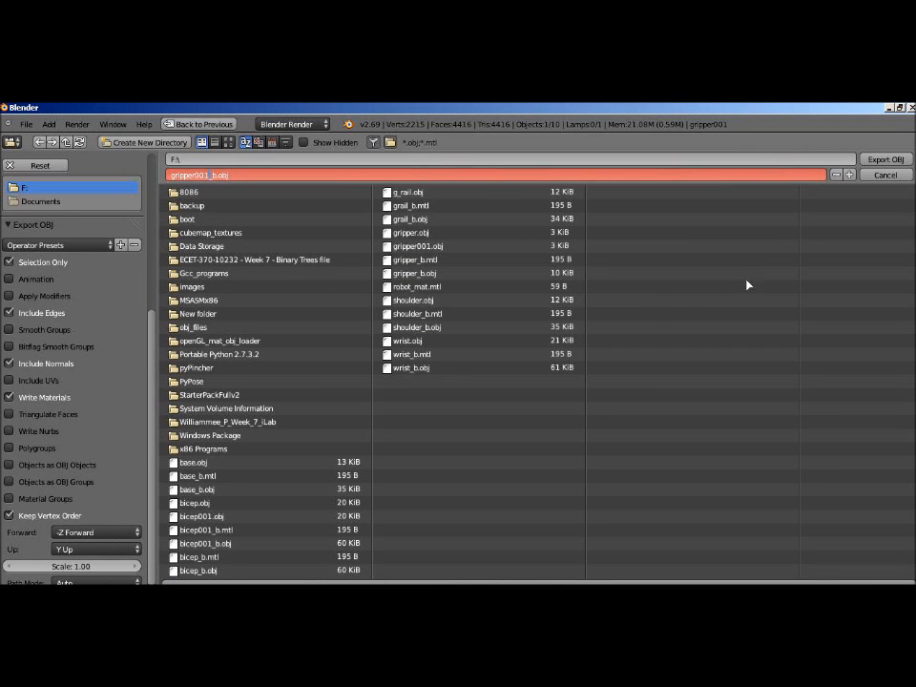
{"action": "left_click", "coordinate": [886, 160]}
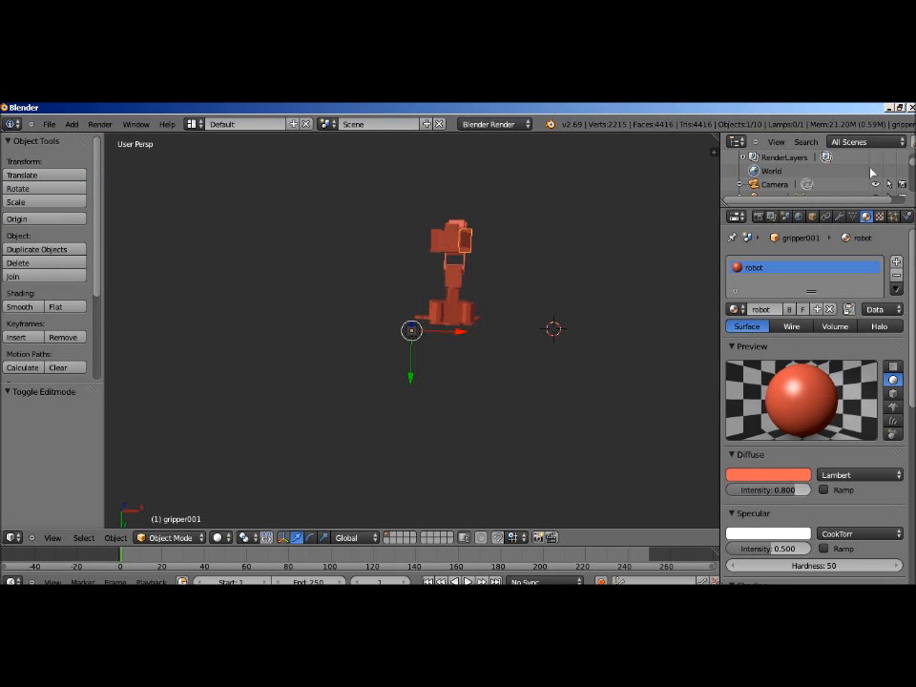
Save the assembled arm scene as a .blend file on the F:\ drive
{"action": "left_click", "coordinate": [48, 124]}
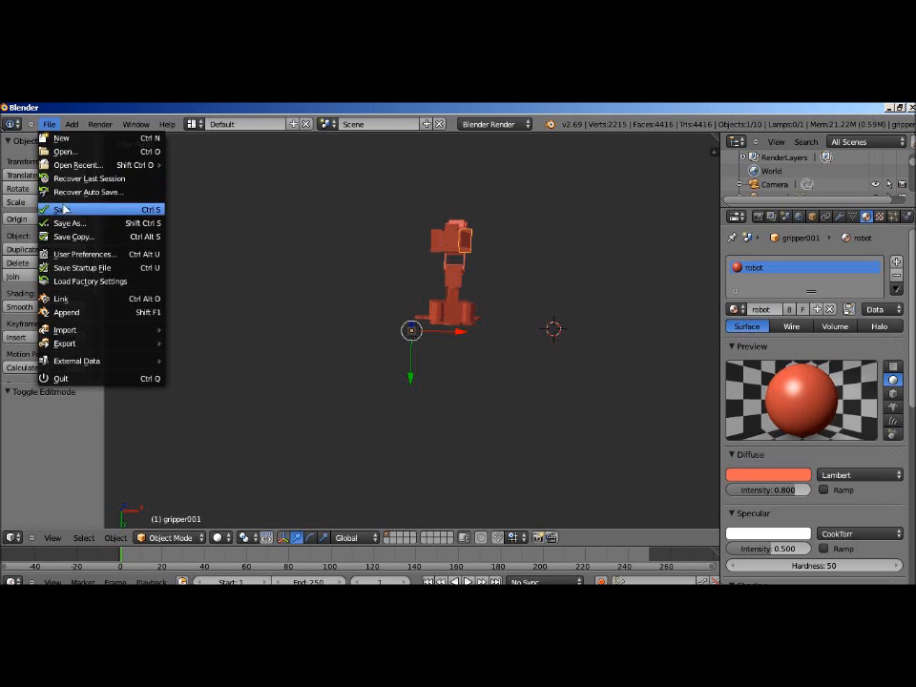
{"action": "left_click", "coordinate": [69, 221]}
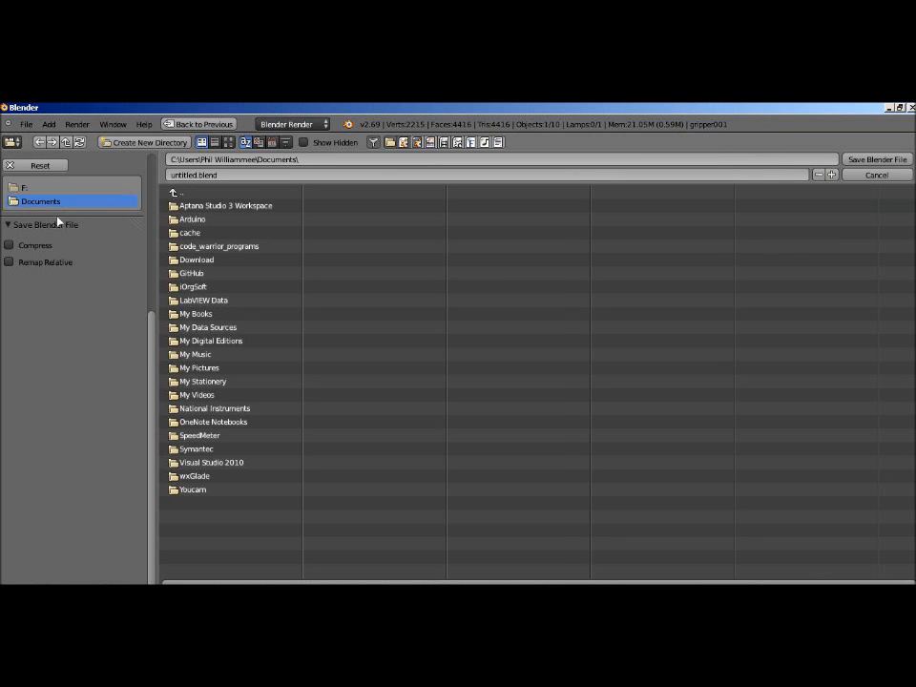
{"action": "left_click", "coordinate": [26, 187]}
{"action": "type", "text": "robot_b"}
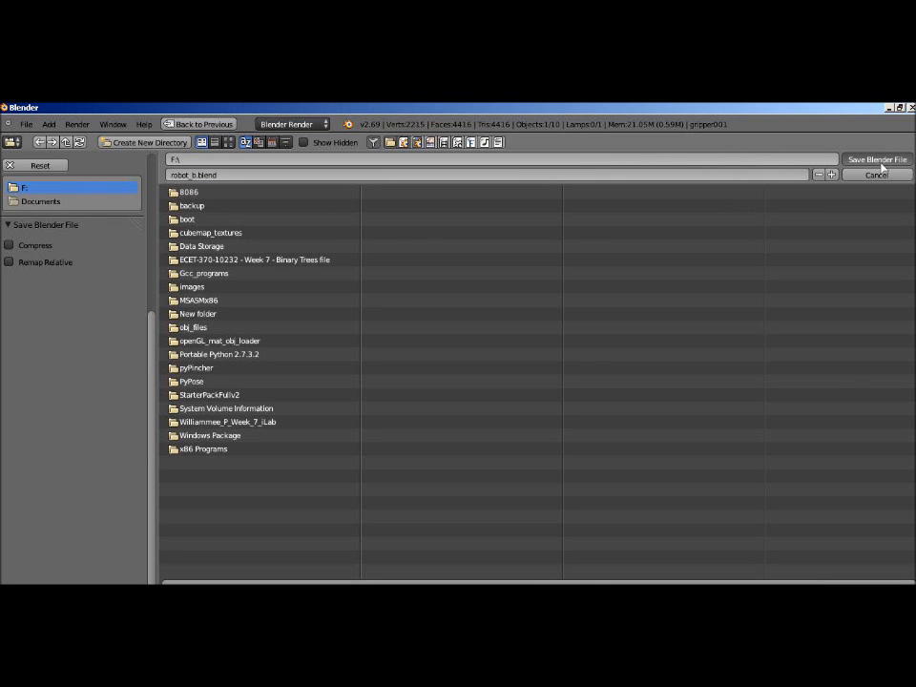
{"action": "left_click", "coordinate": [876, 160]}
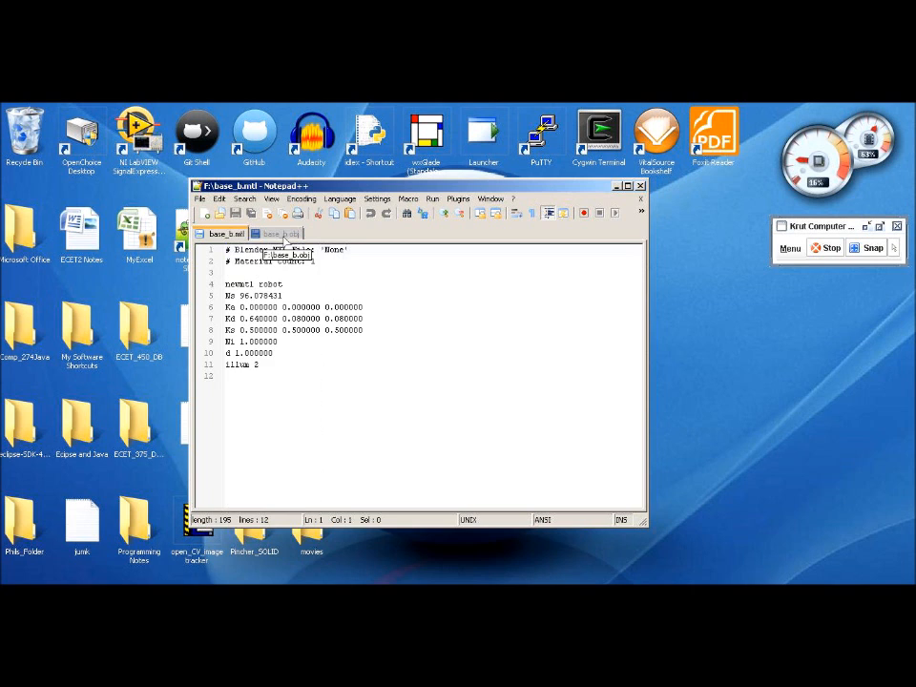
Scroll through the base OBJ's vn normals and f face lines, then switch to Firefox
{"action": "left_click", "coordinate": [279, 233]}
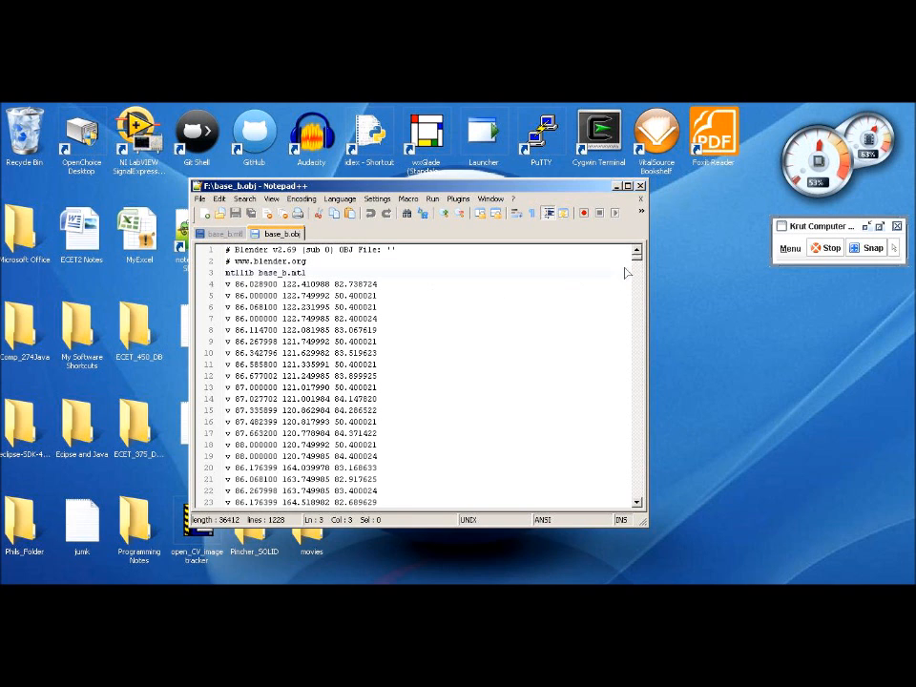
{"action": "scroll", "scroll_direction": "down", "scroll_amount": 3}
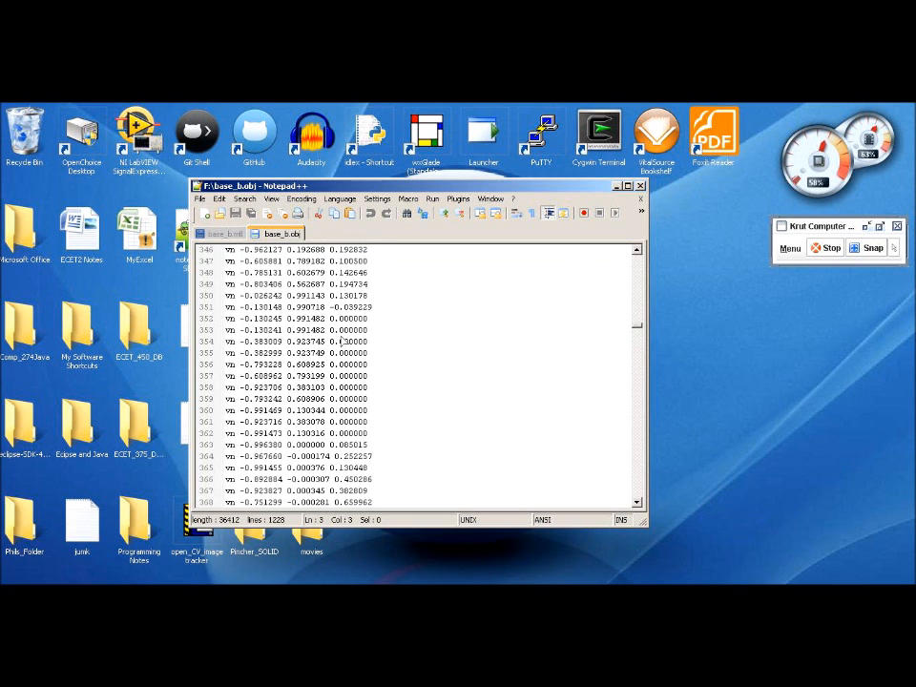
{"action": "scroll", "scroll_direction": "down", "scroll_amount": 3}
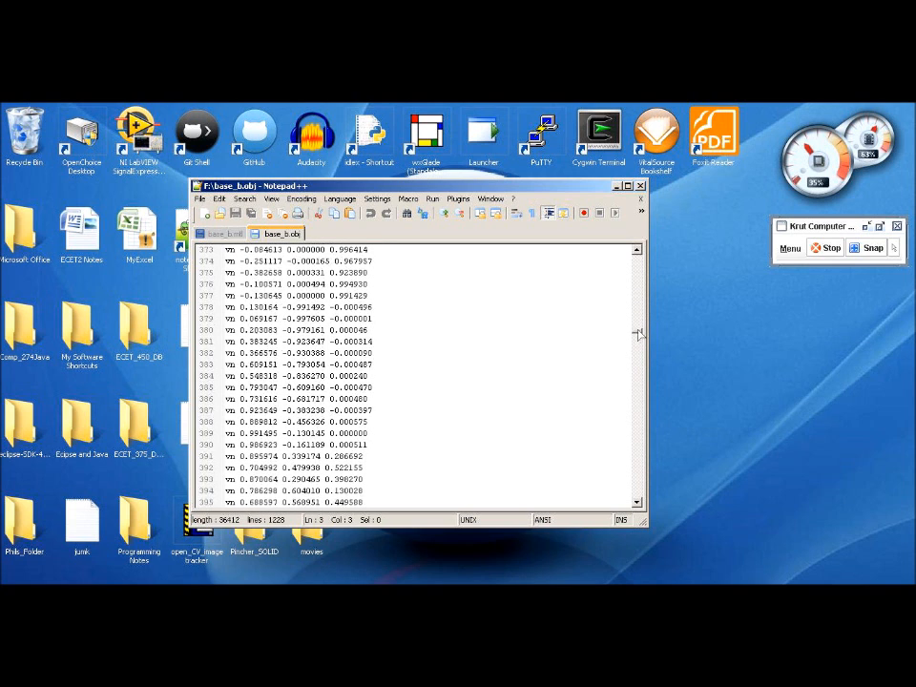
{"action": "scroll", "scroll_direction": "down", "scroll_amount": 3}
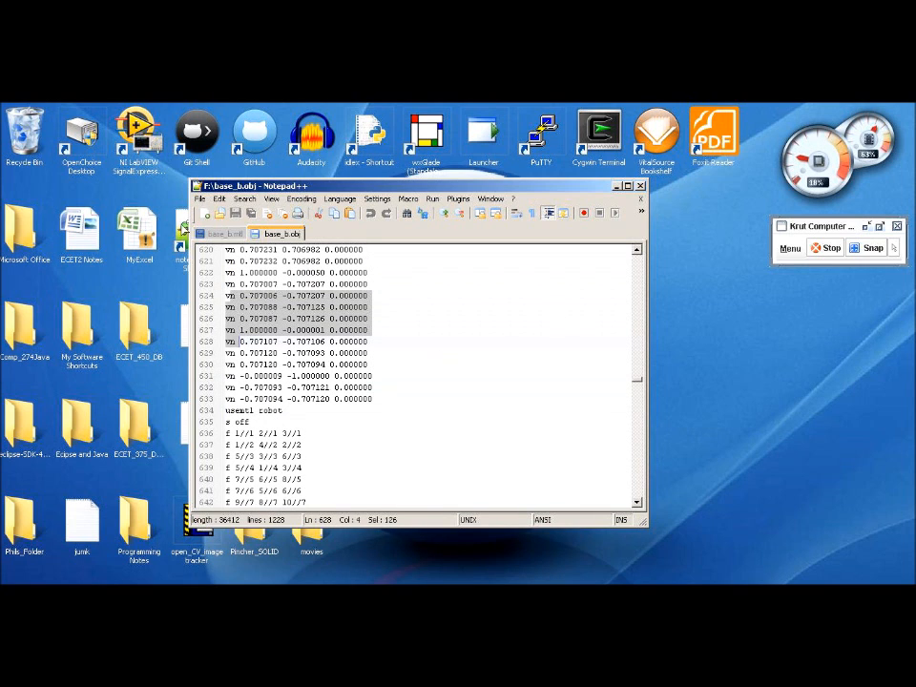
{"action": "left_click", "coordinate": [225, 233]}
{"action": "type", "text": "p"}
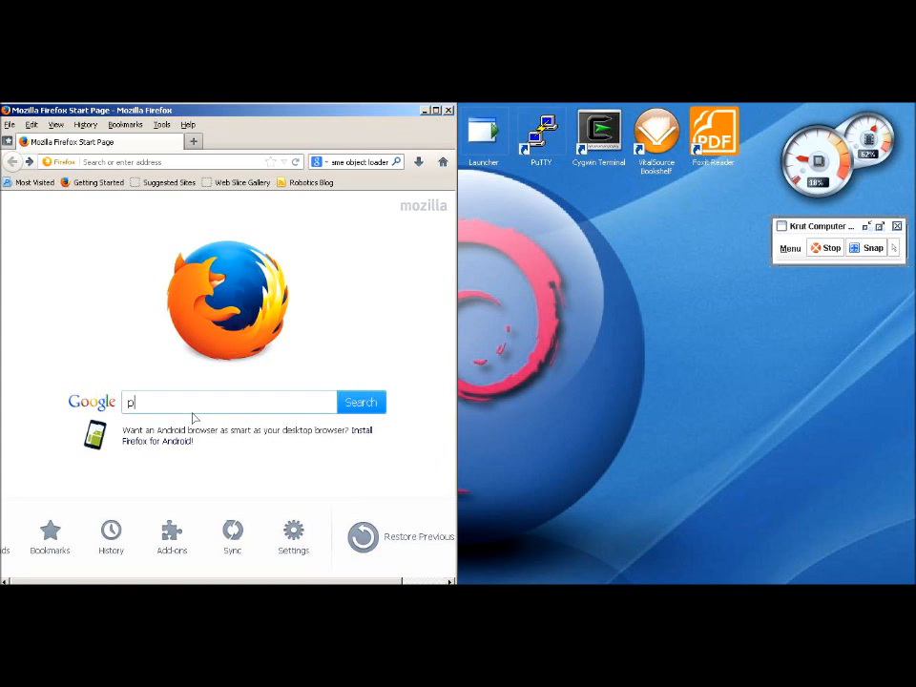
Search Google for 'pygame object loader' and open the pygame.org OBJFileLoader wiki result
{"action": "type", "text": "ygame o"}
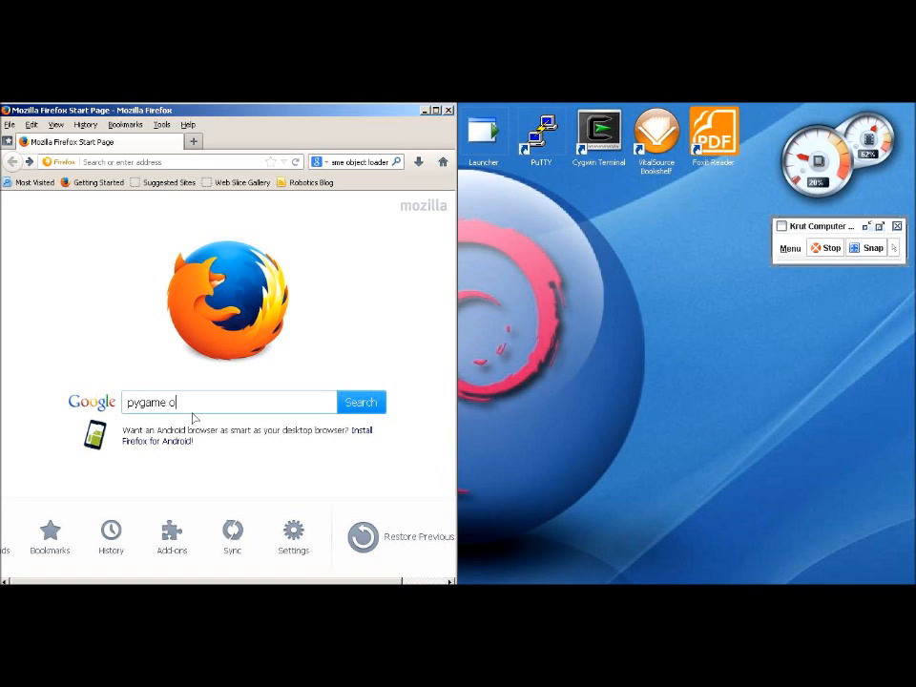
{"action": "type", "text": "bject loade"}
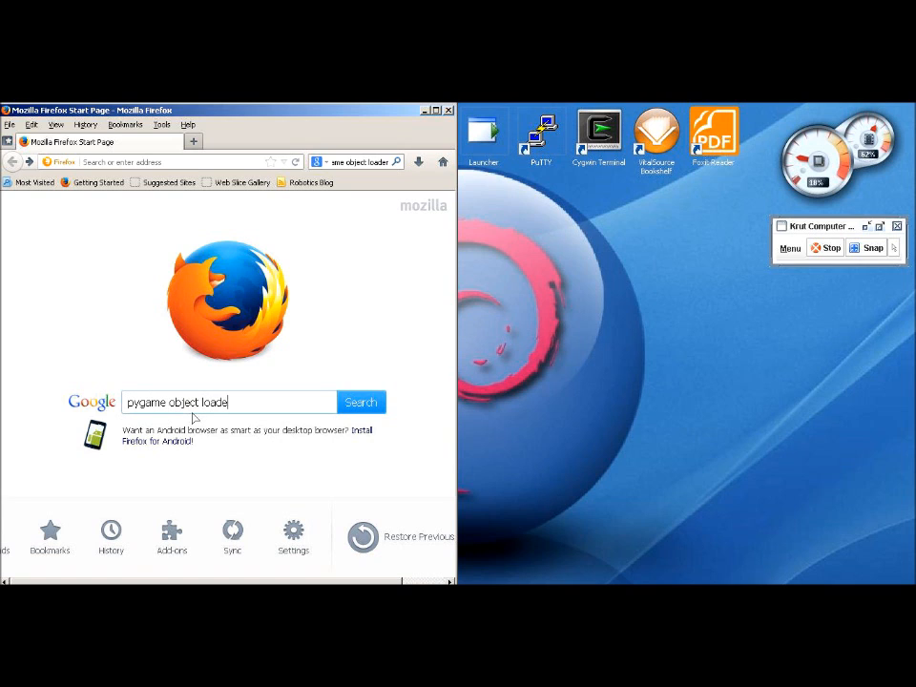
{"action": "left_click", "coordinate": [361, 401]}
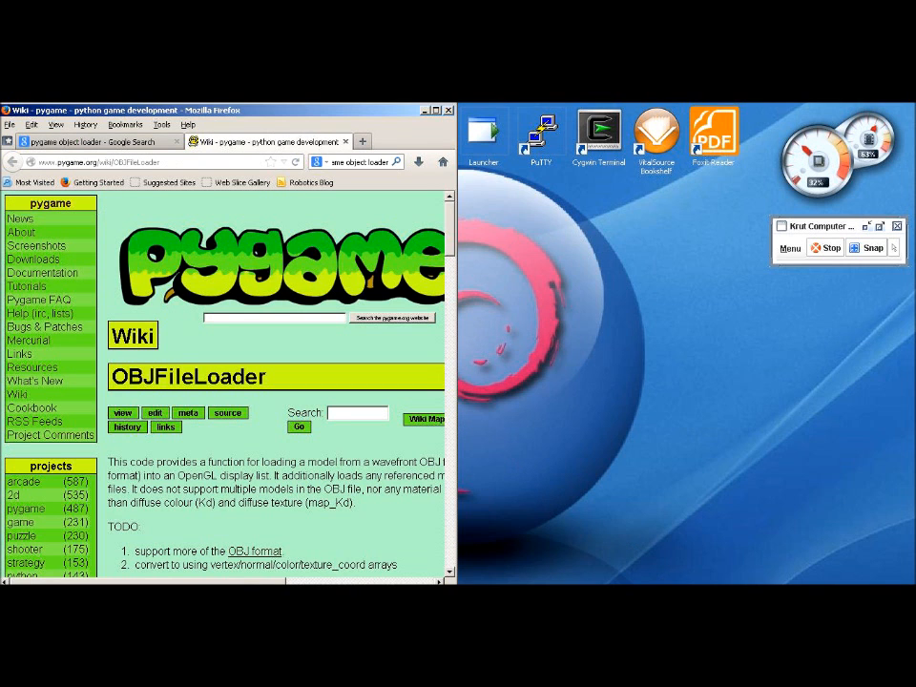
{"action": "left_click", "coordinate": [791, 248]}
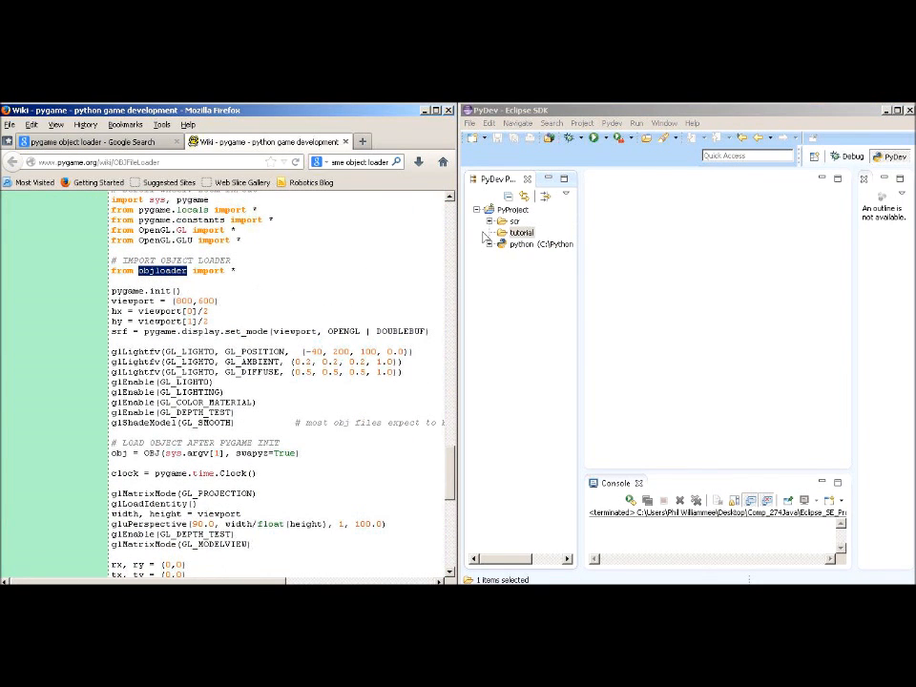
Create a new PyDev module named objloader in the tutorial package
{"action": "right_click", "coordinate": [519, 232]}
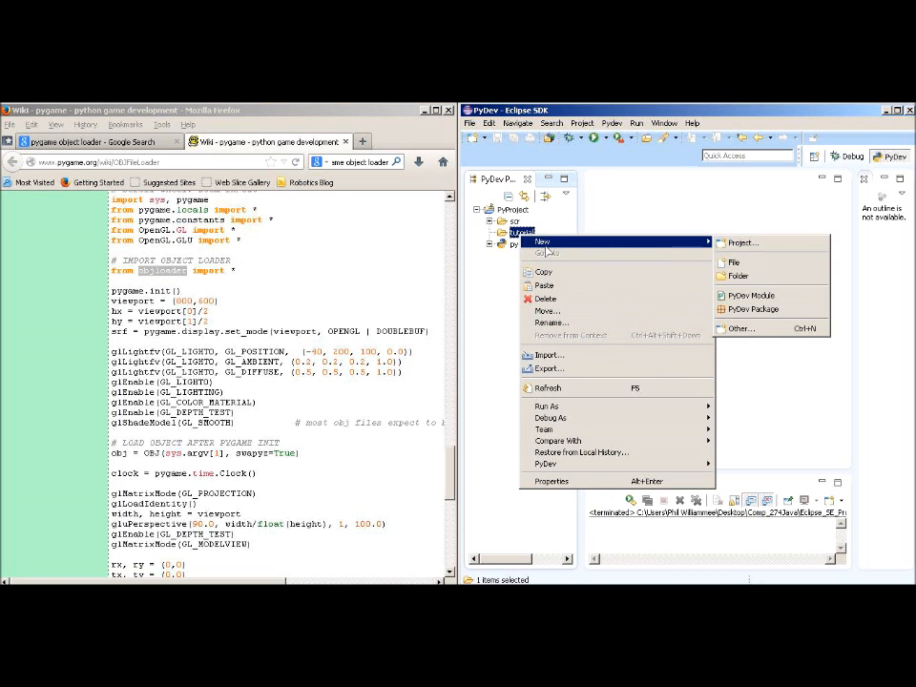
{"action": "left_click", "coordinate": [748, 294]}
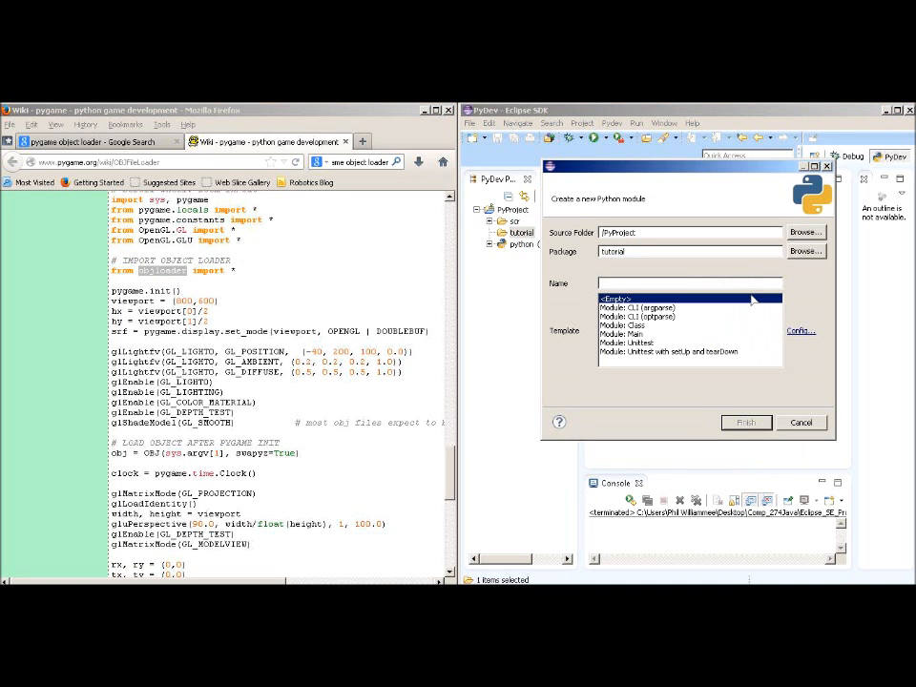
{"action": "type", "text": "objloader"}
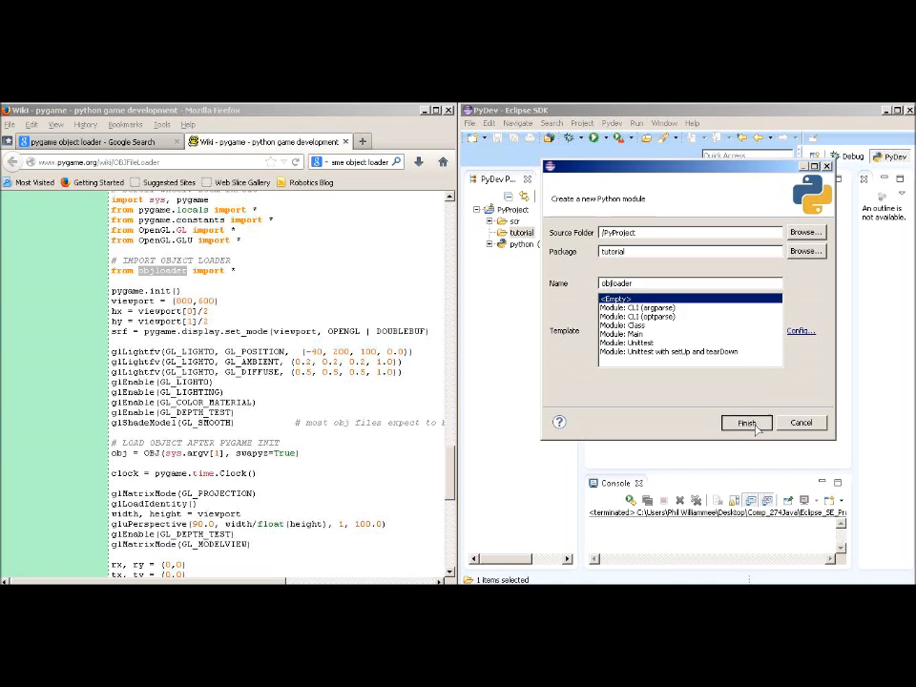
{"action": "left_click", "coordinate": [746, 424]}
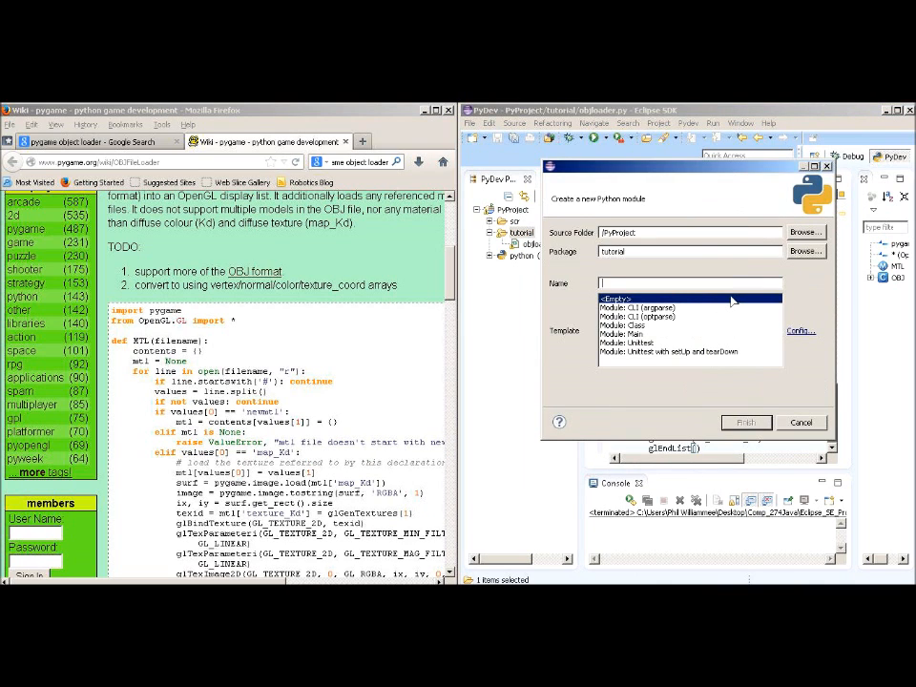
Create a second module named run and paste in the wiki's loader and viewer code
{"action": "type", "text": "run"}
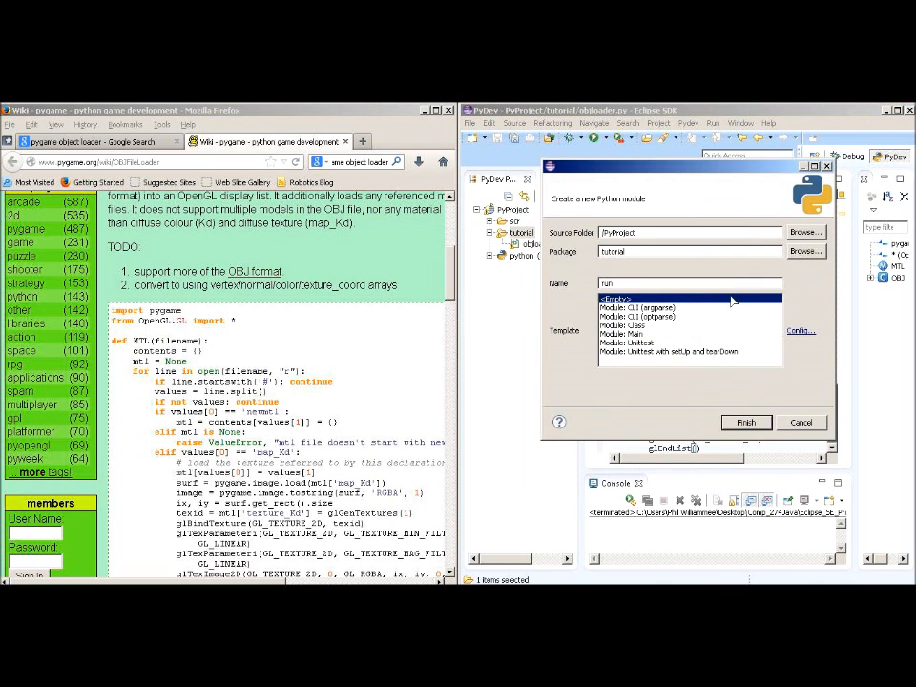
{"action": "left_click", "coordinate": [744, 422]}
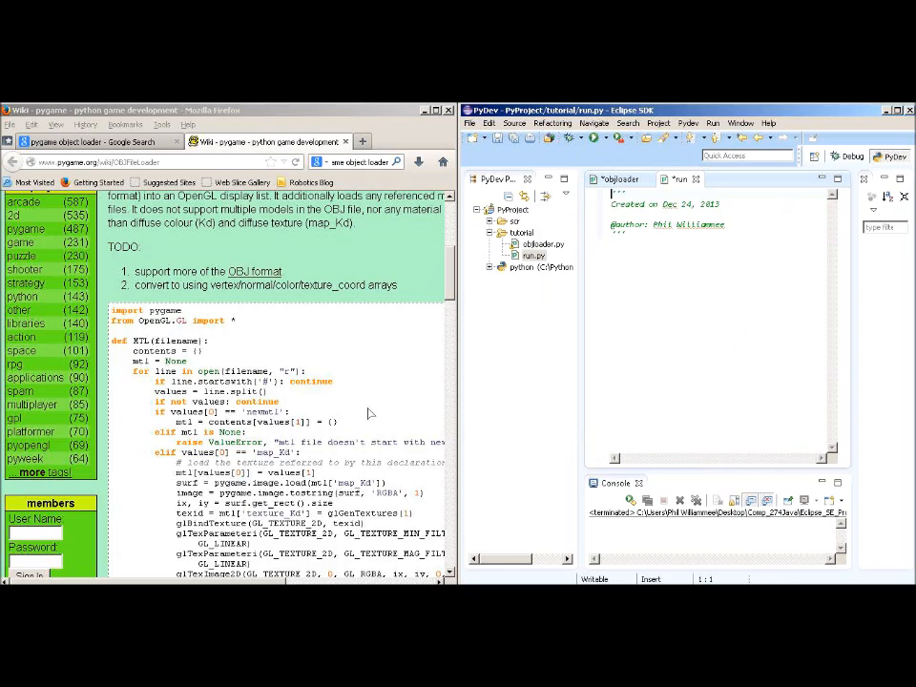
{"action": "scroll", "scroll_direction": "down", "scroll_amount": 3}
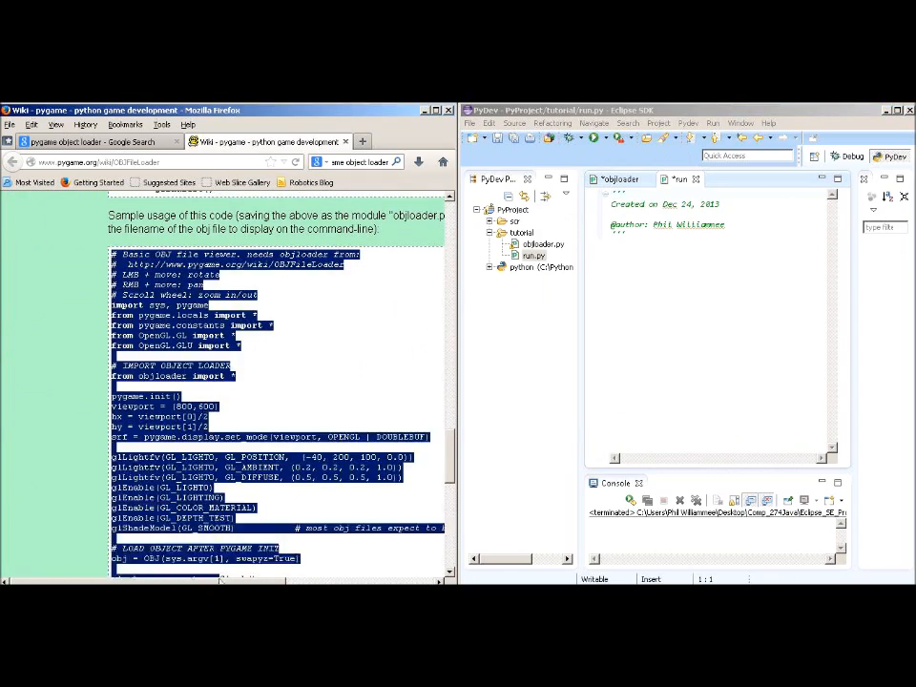
{"action": "scroll", "scroll_direction": "down", "scroll_amount": 3}
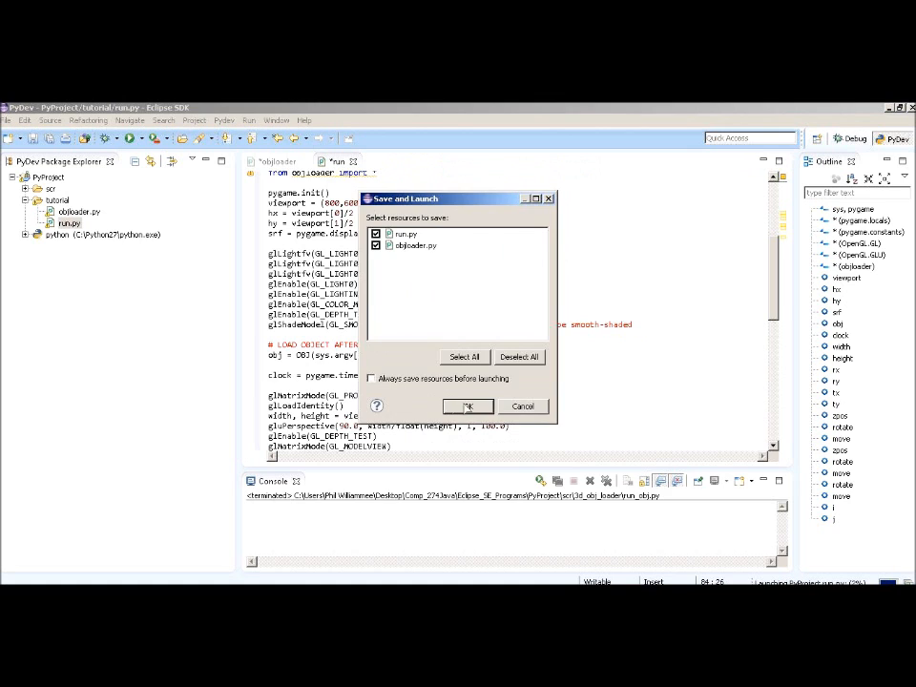
Save and launch, hit the IndexError, and edit the OBJ call in run.py with False
{"action": "left_click", "coordinate": [468, 404]}
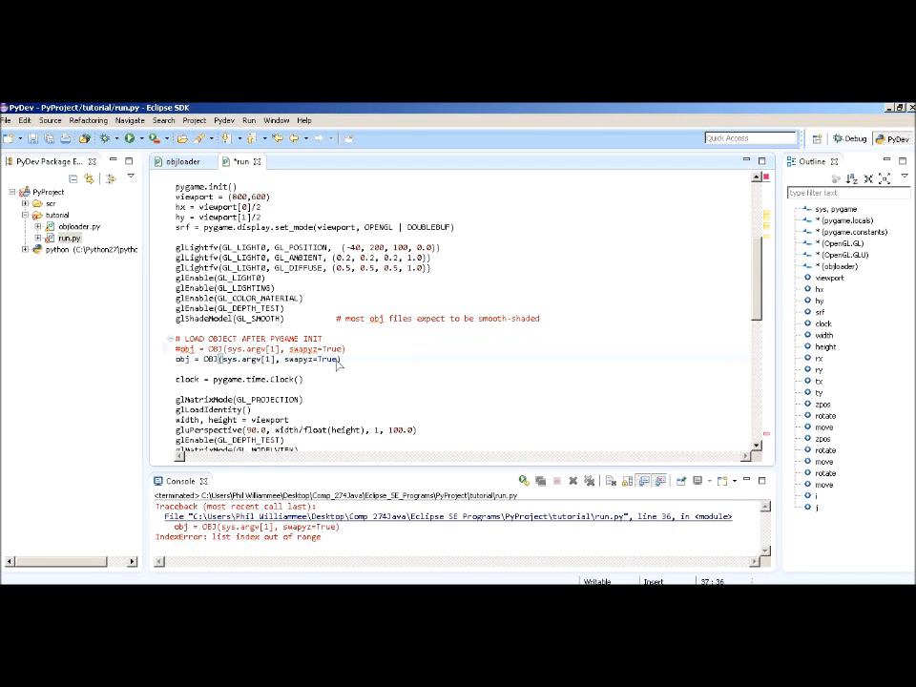
{"action": "type", "text": "Fals"}
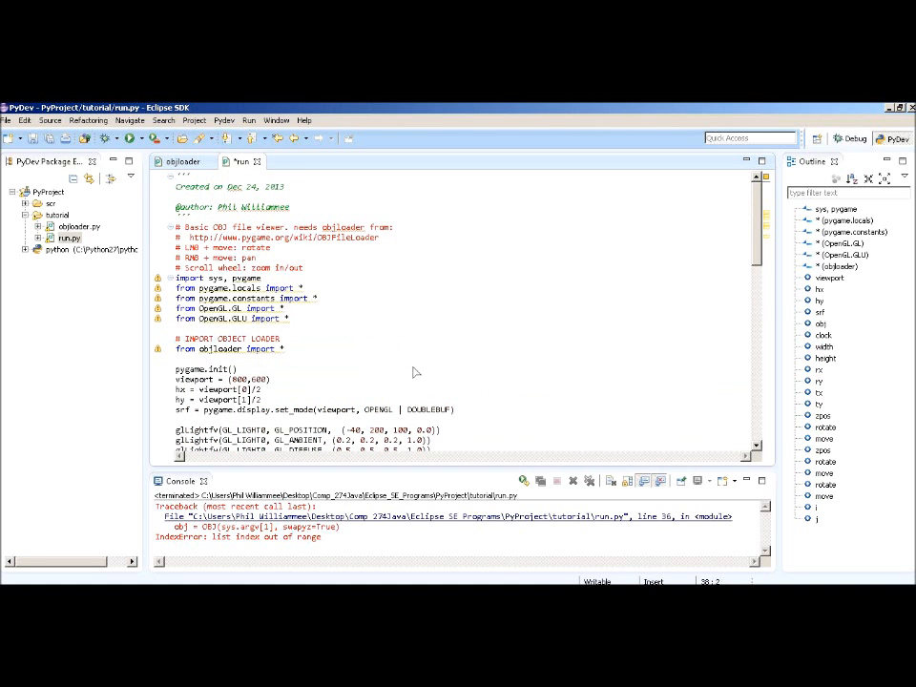
In objloader.py add PATH = 'F:\' and open files with open(PATH+filename)
{"action": "left_click", "coordinate": [184, 160]}
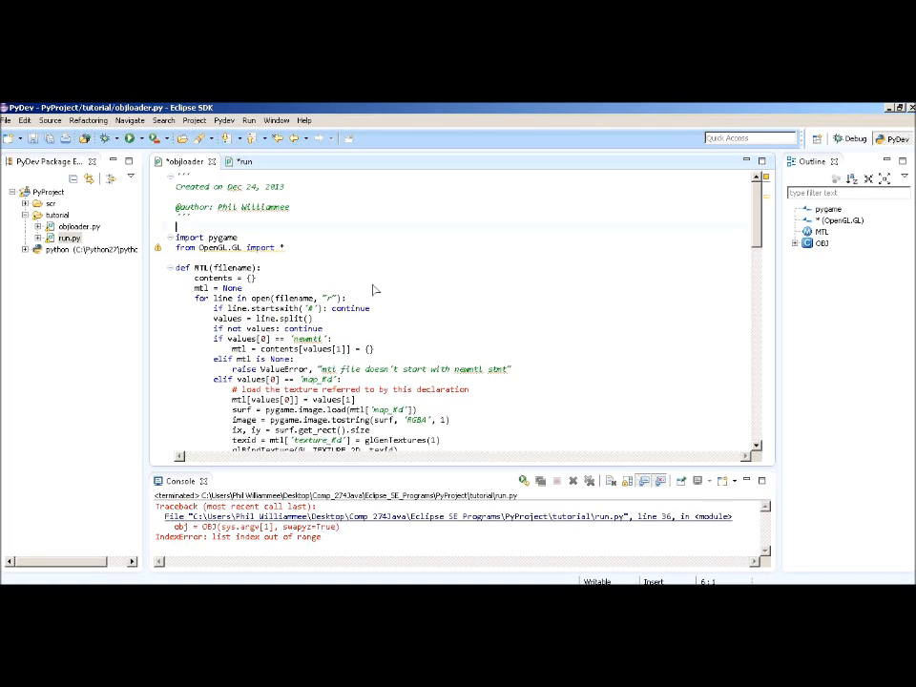
{"action": "type", "text": "PATH = \""}
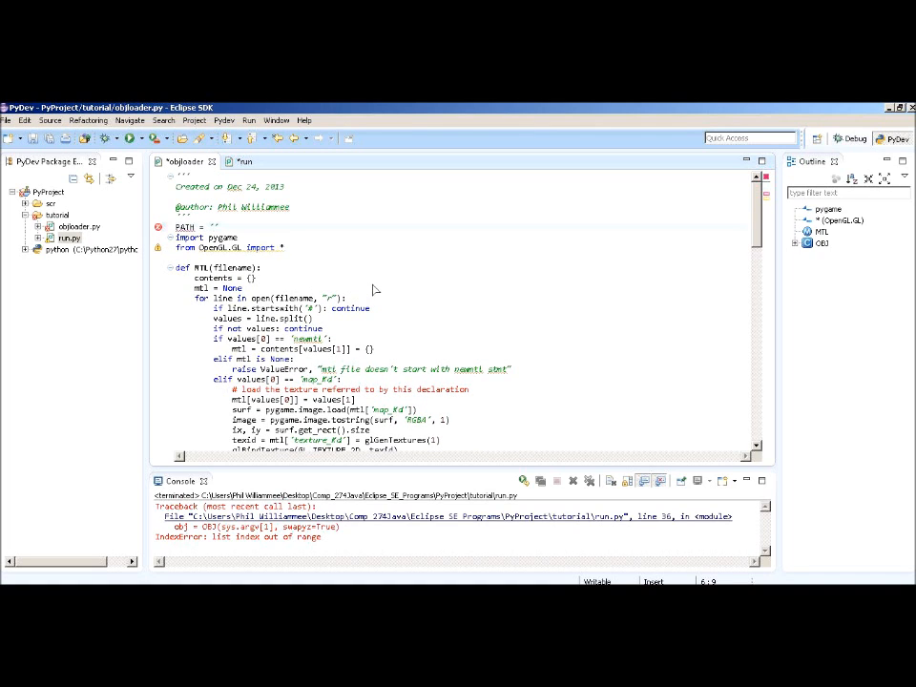
{"action": "type", "text": "F:\\"}
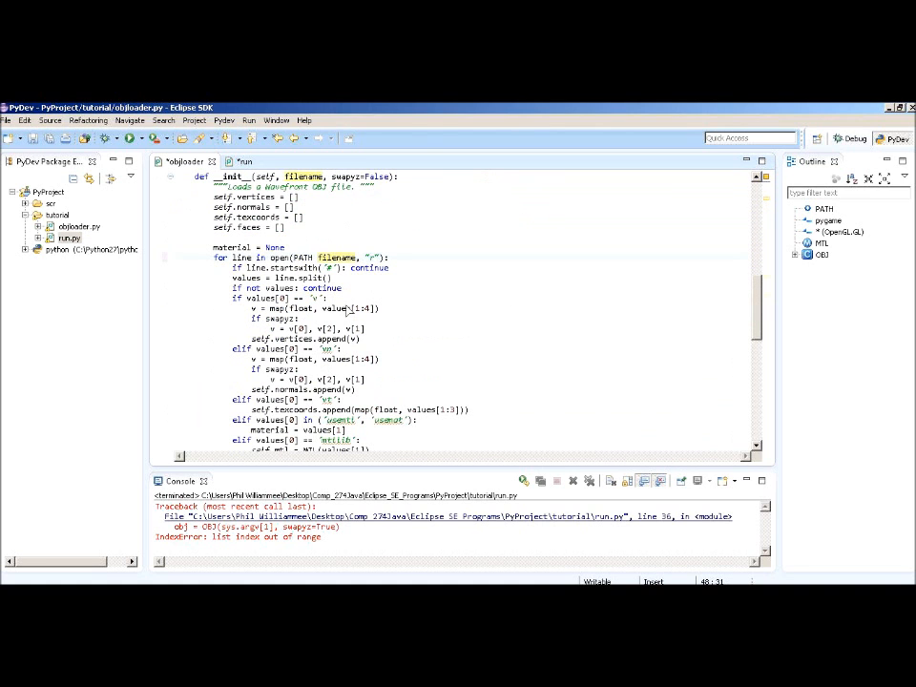
{"action": "type", "text": "+"}
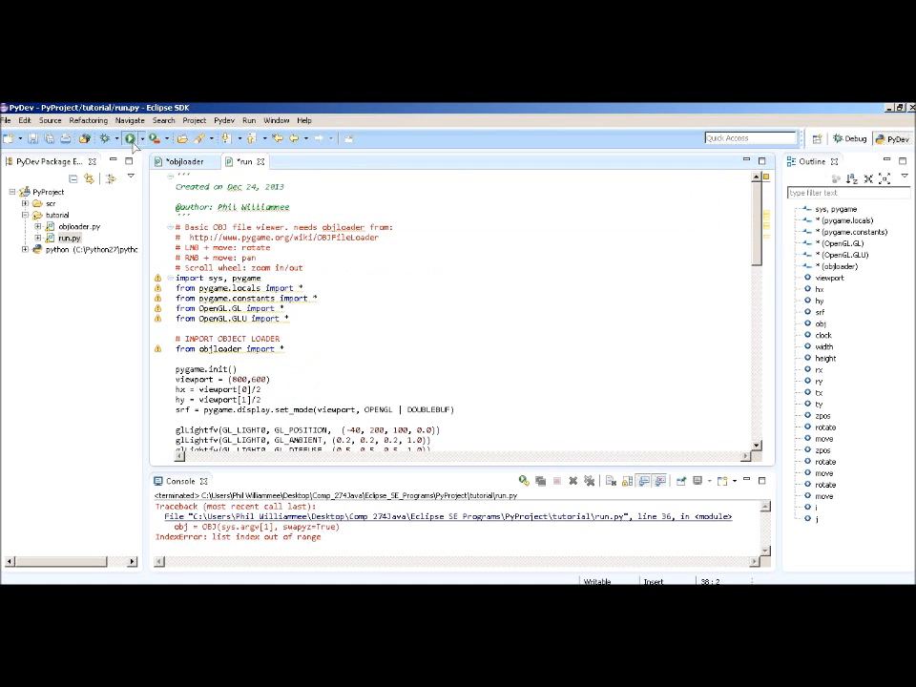
{"action": "left_click", "coordinate": [130, 138]}
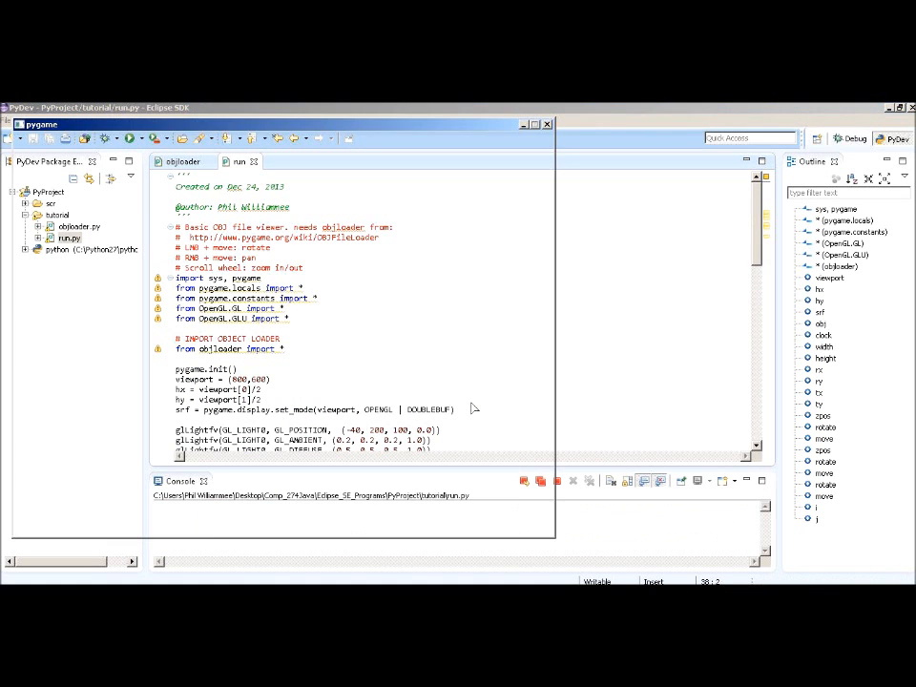
Run run.py to show the pygame OpenGL viewer window, then close it back to Eclipse
{"action": "left_click", "coordinate": [103, 137]}
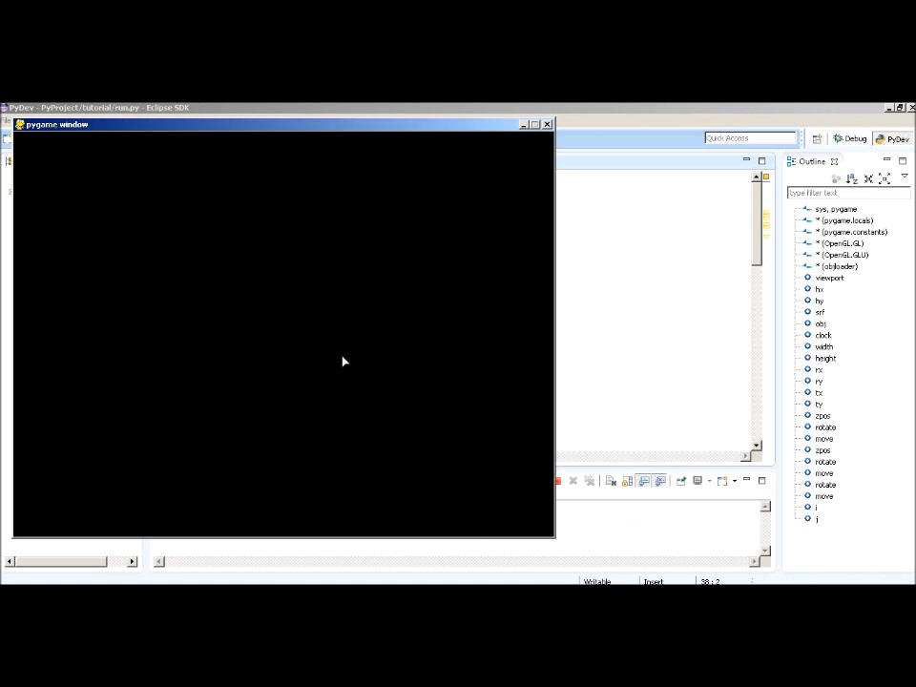
{"action": "mouse_move", "coordinate": [382, 353]}
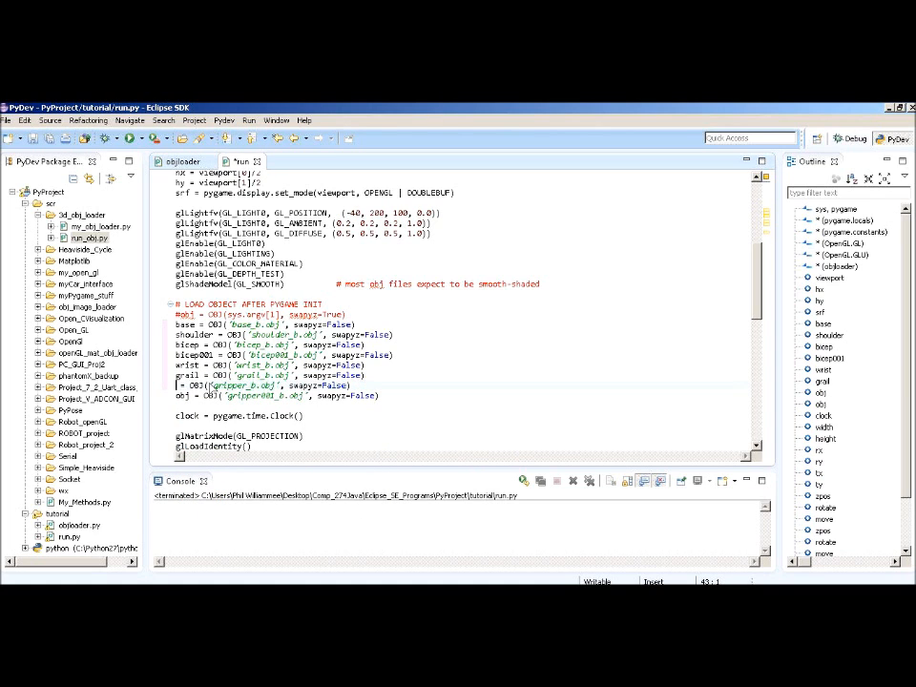
Add glCallList(<part>.gl_list) draws for base, shoulder, bicep, wrist and gripper, then save and launch
{"action": "type", "text": "gripper001"}
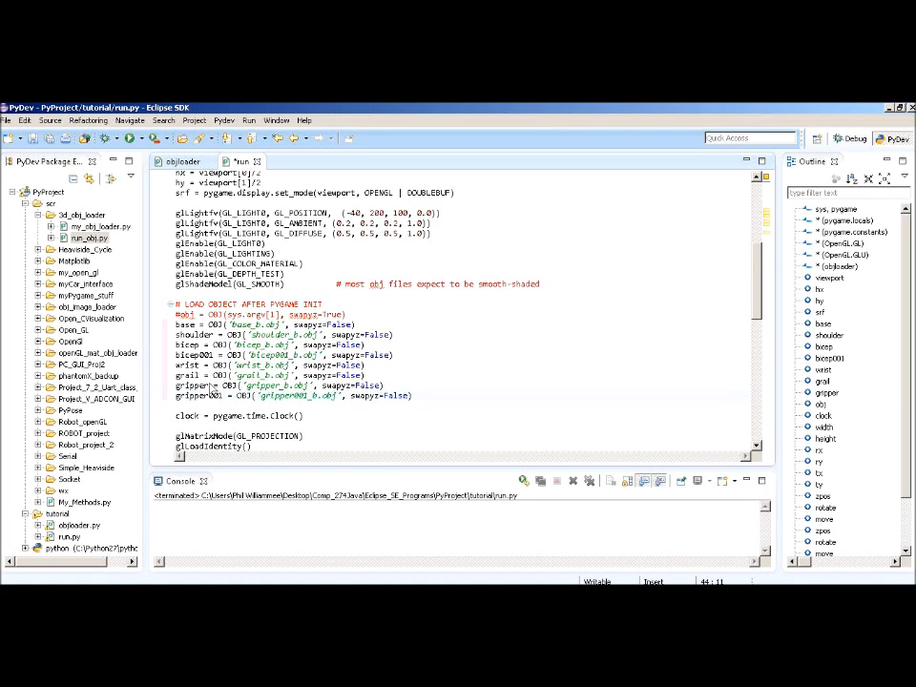
{"action": "scroll", "scroll_direction": "down", "scroll_amount": 3}
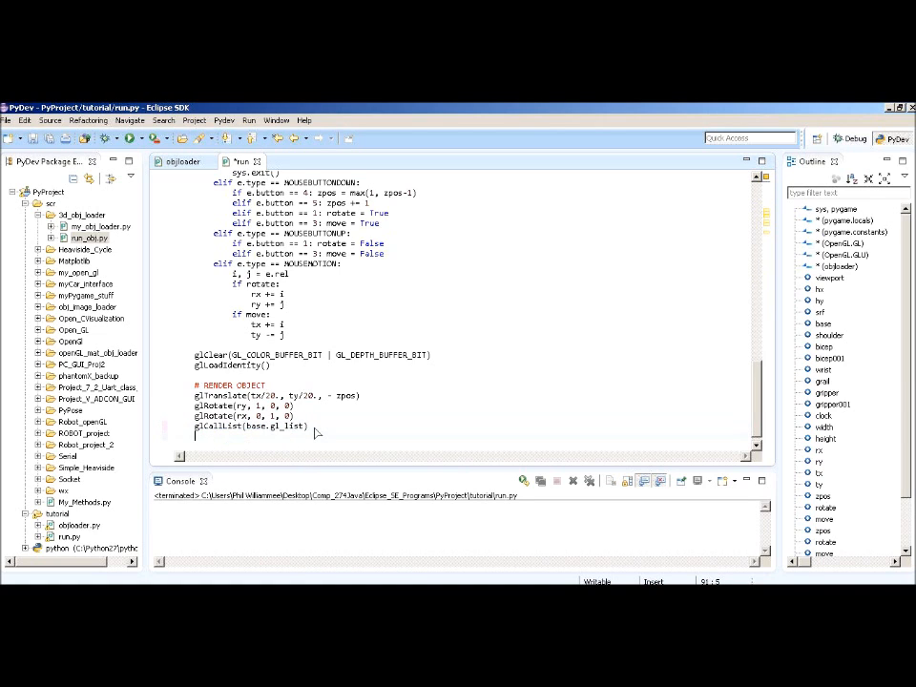
{"action": "type", "text": "glCallList(base.gl_list)"}
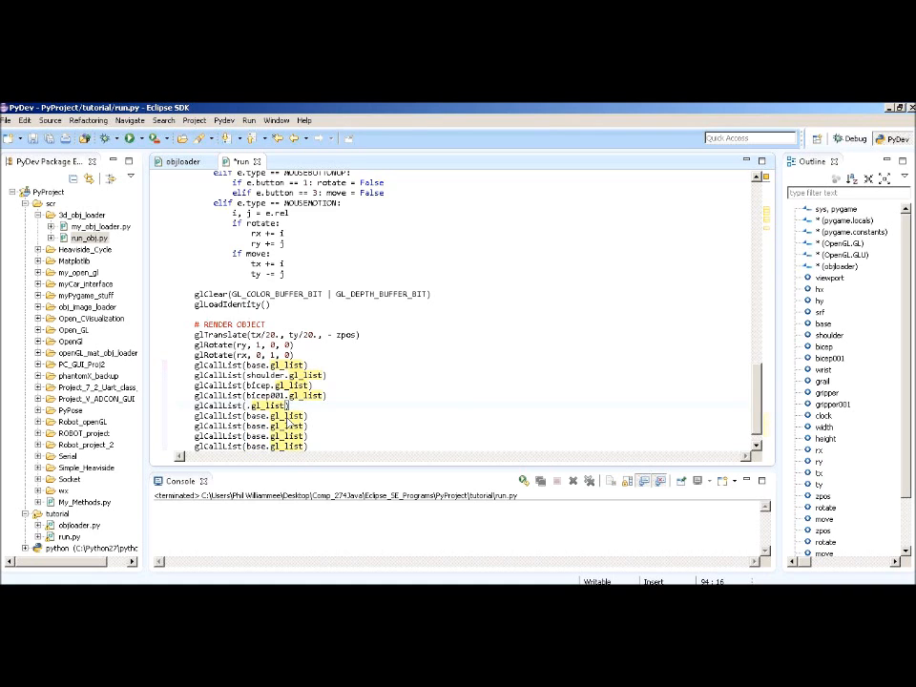
{"action": "type", "text": "wrist"}
{"action": "left_click", "coordinate": [250, 435]}
{"action": "type", "text": "gripper001"}
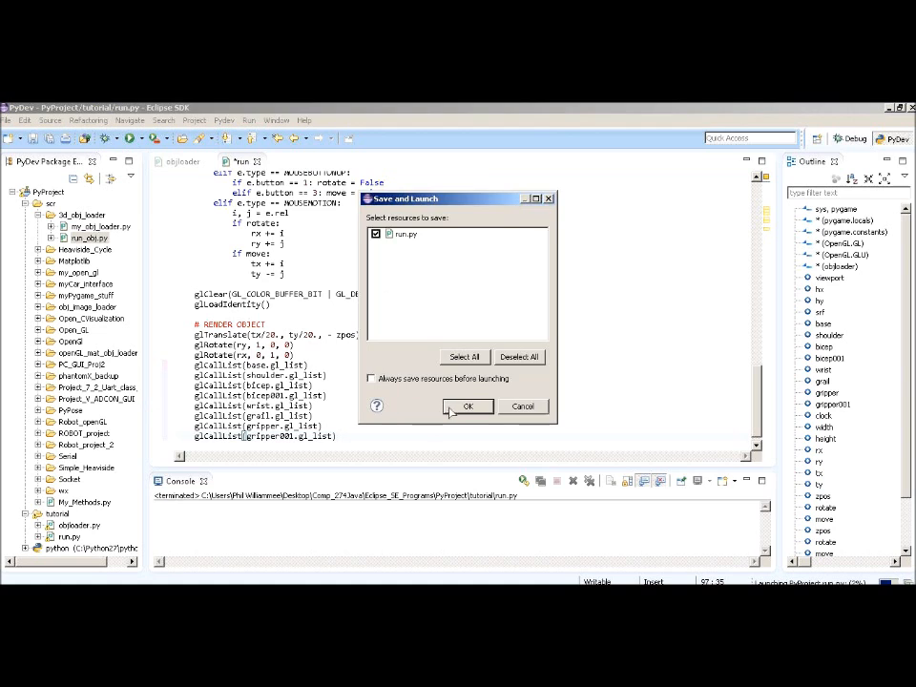
{"action": "left_click", "coordinate": [468, 404]}
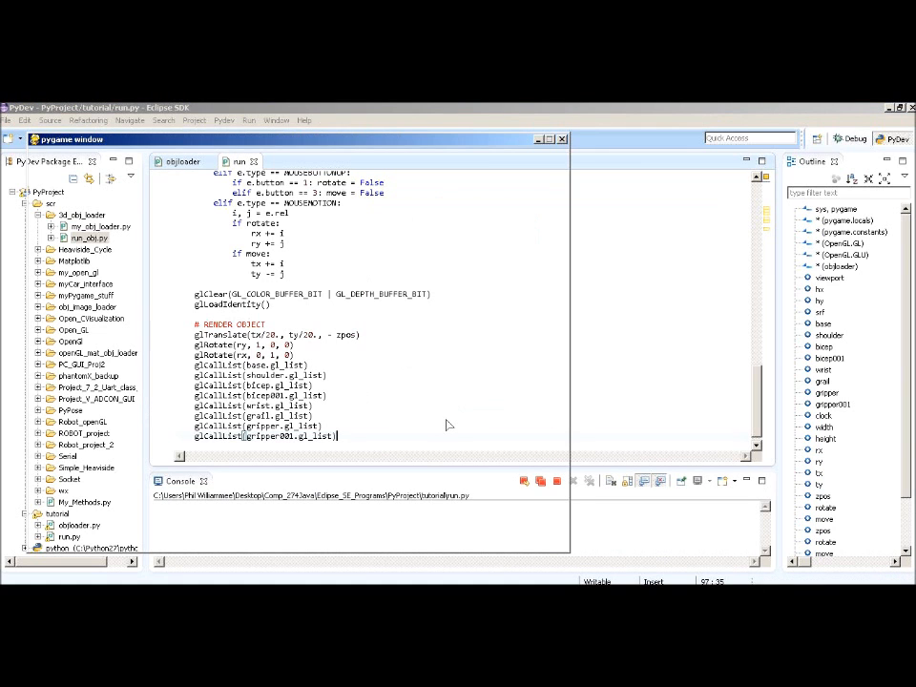